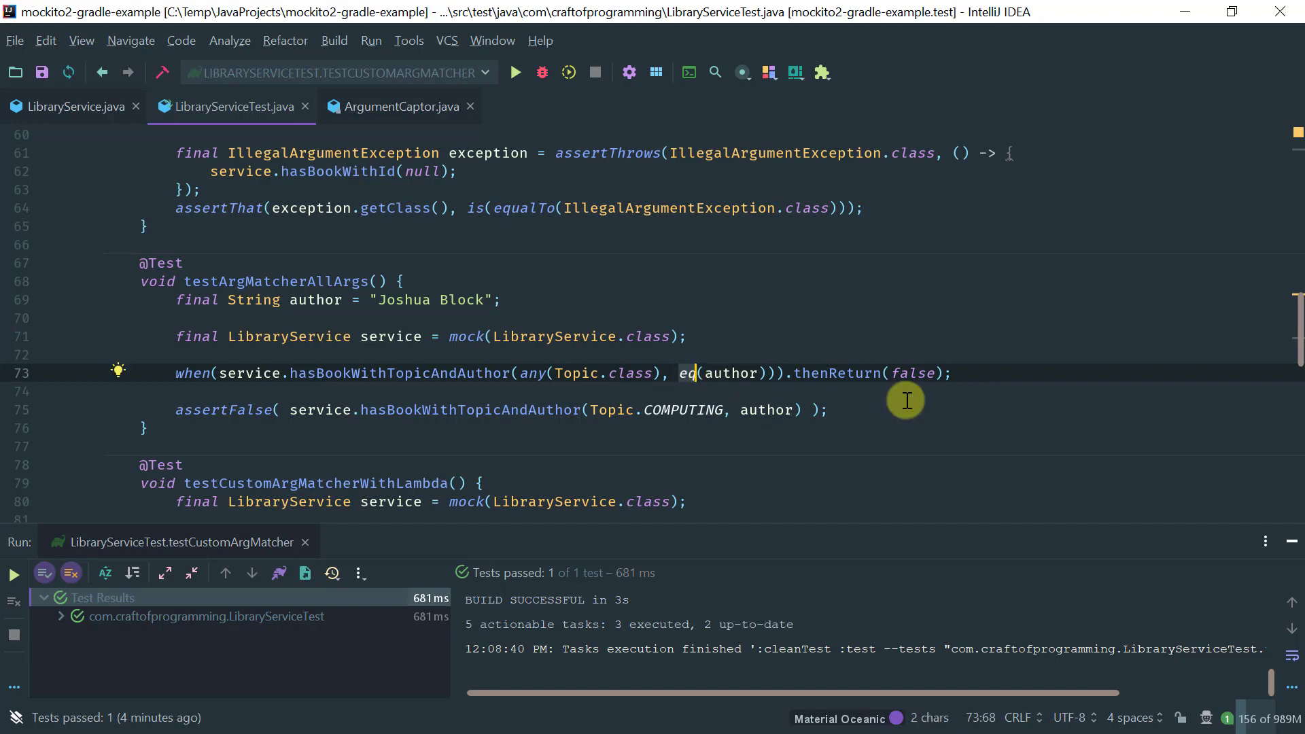
scroll(down, 3)
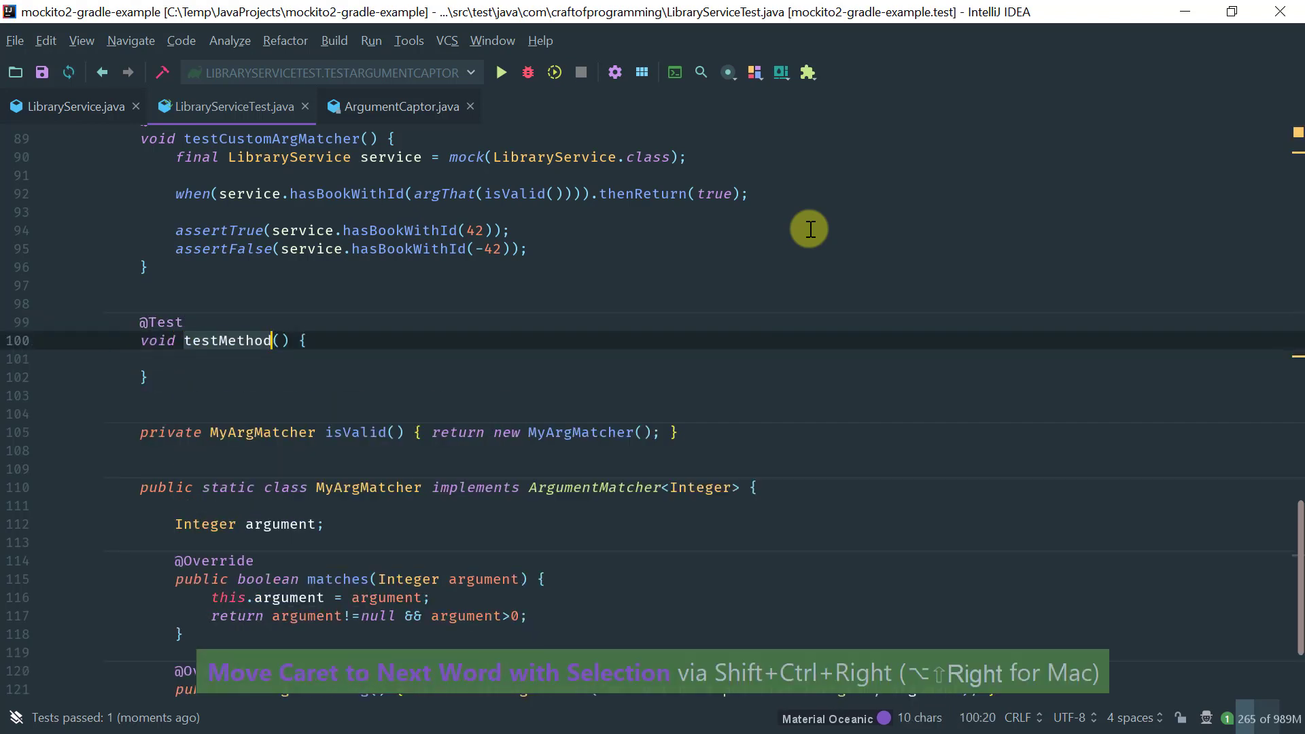
Name the test testArgumentCaptor and start it by creating a mocked LibraryService named service.
text(testCus)
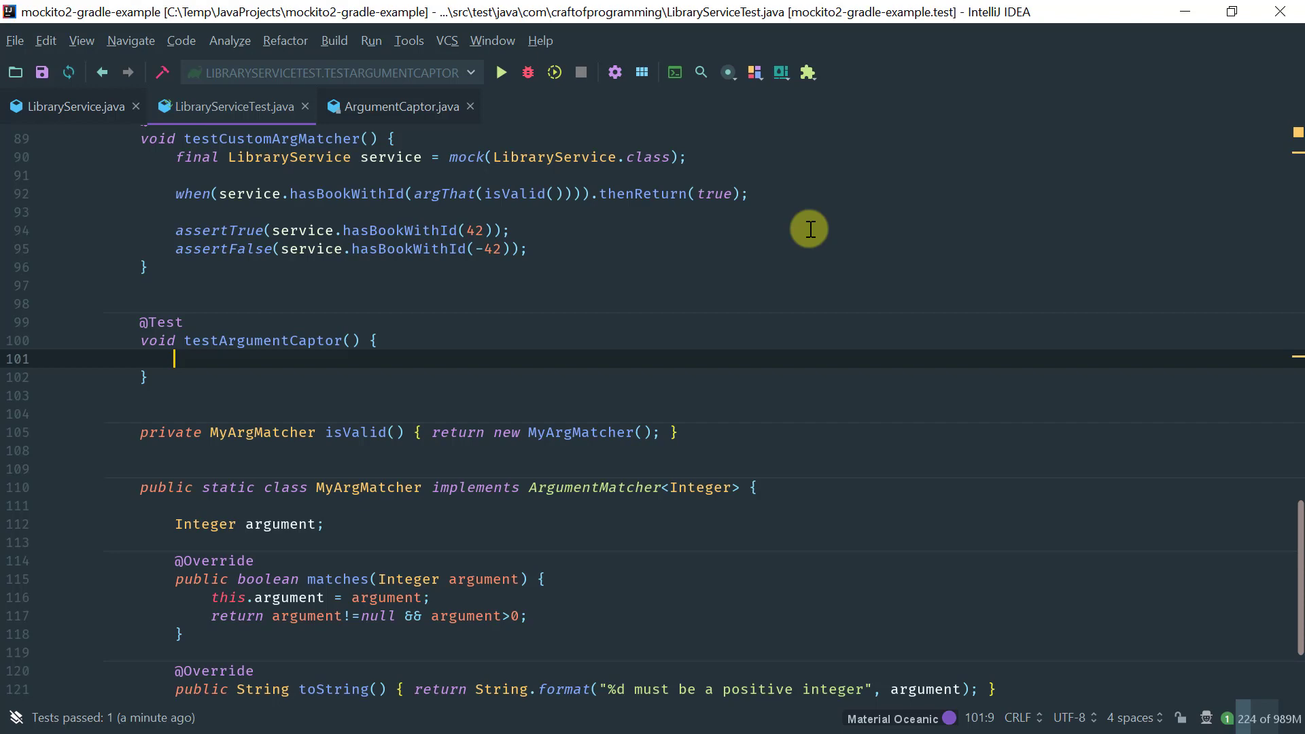
text(mock)
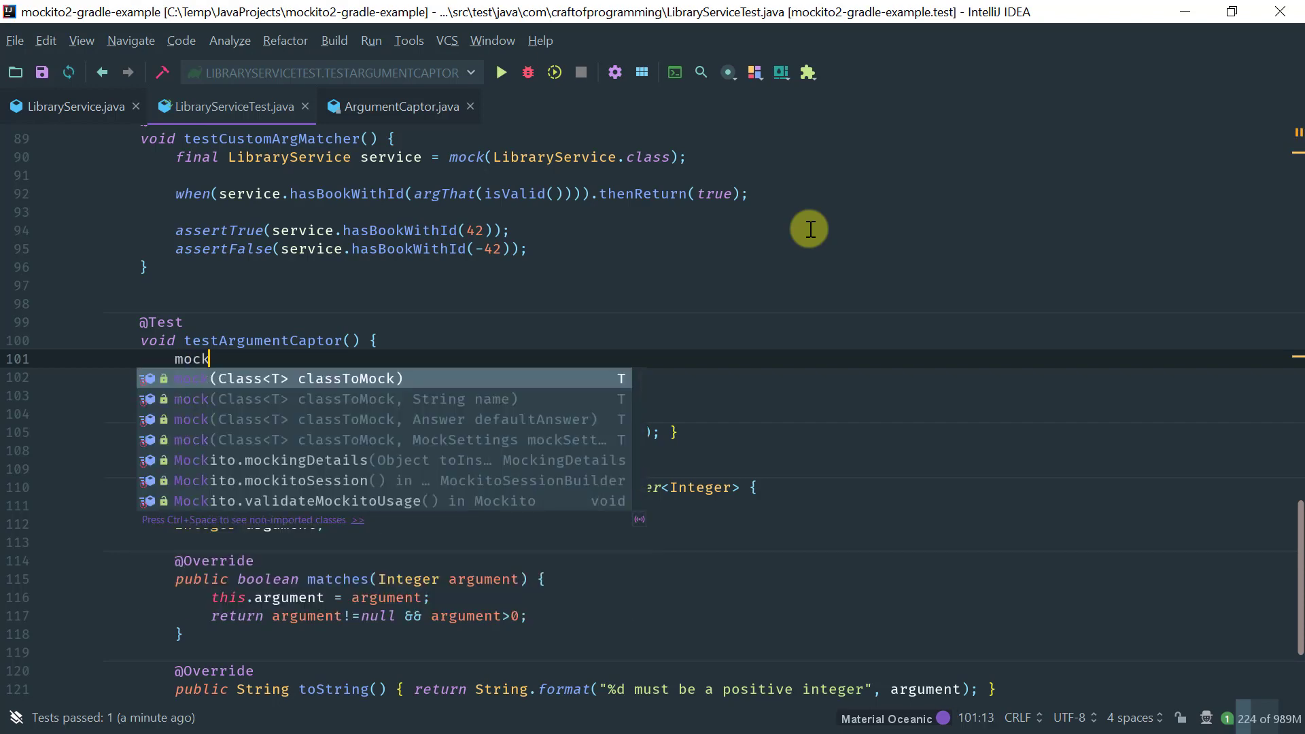
key(Enter)
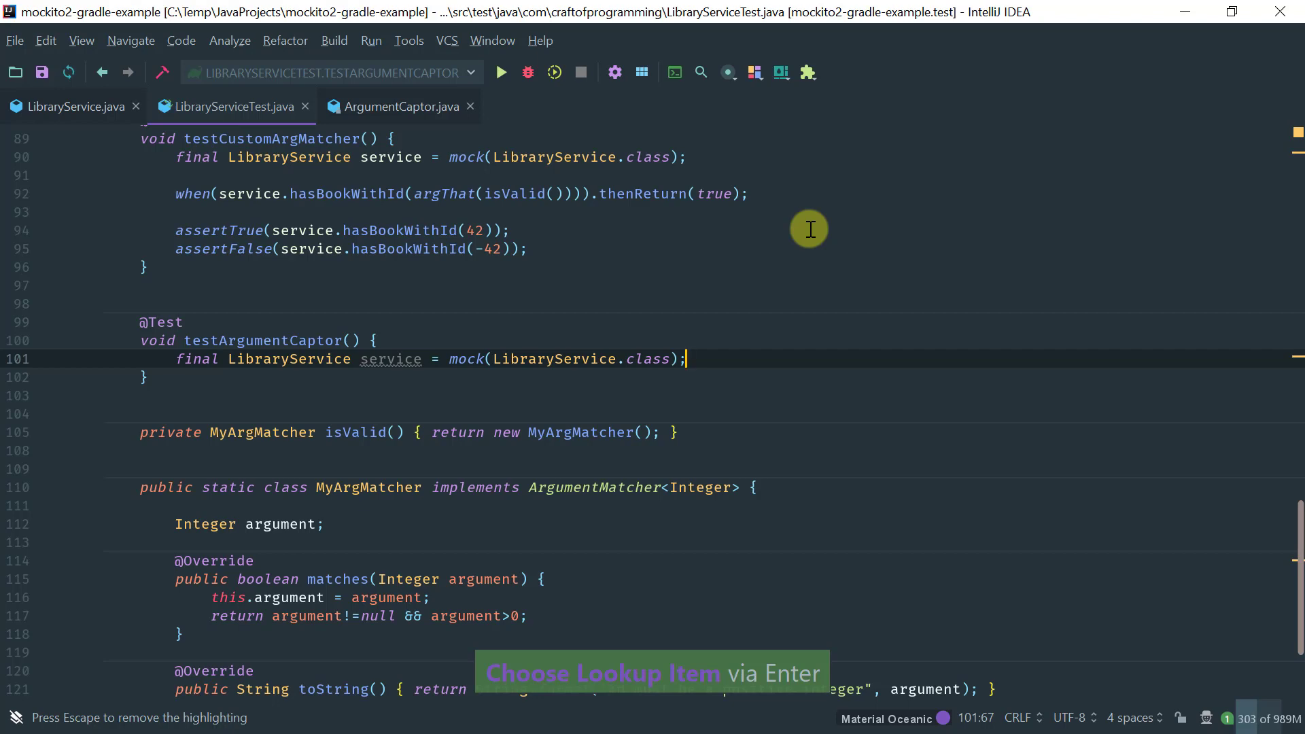
key(Enter)
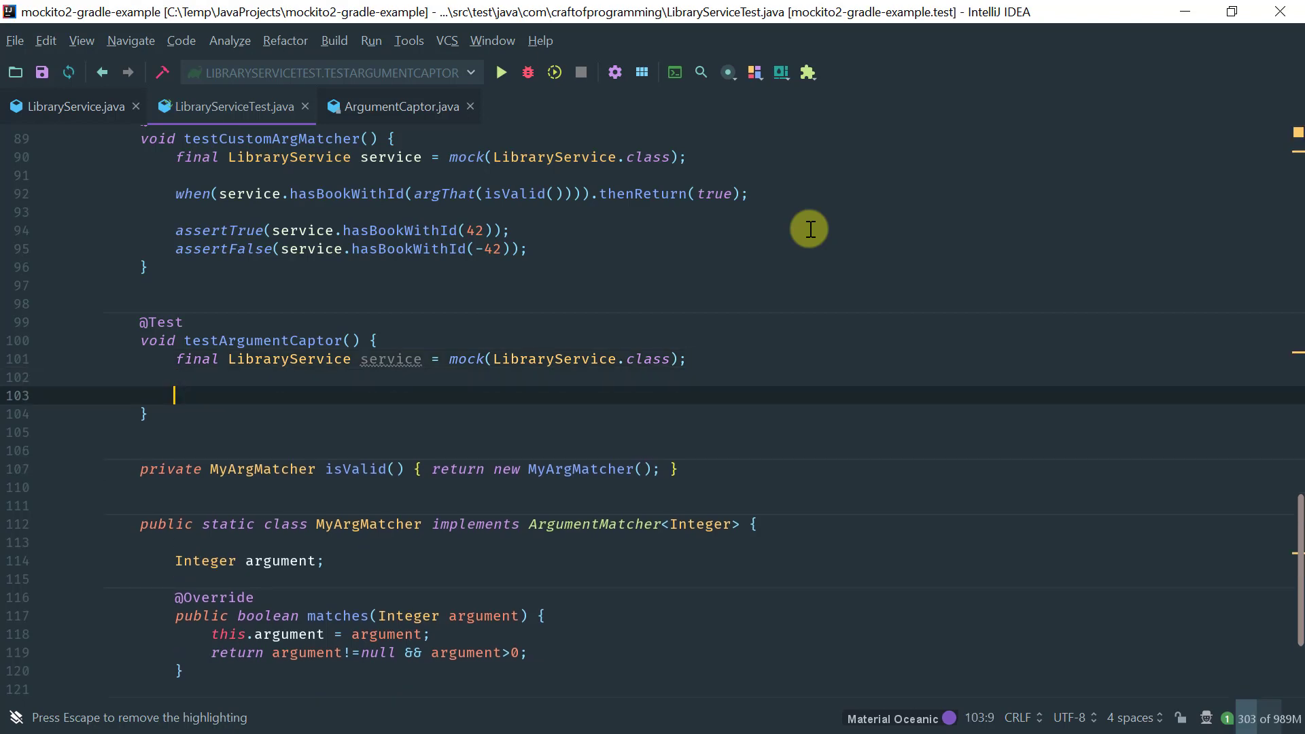
Declare ArgumentCaptor.forClass(Integer.class) as a local variable named captor.
text(ArgumentCaptor.)
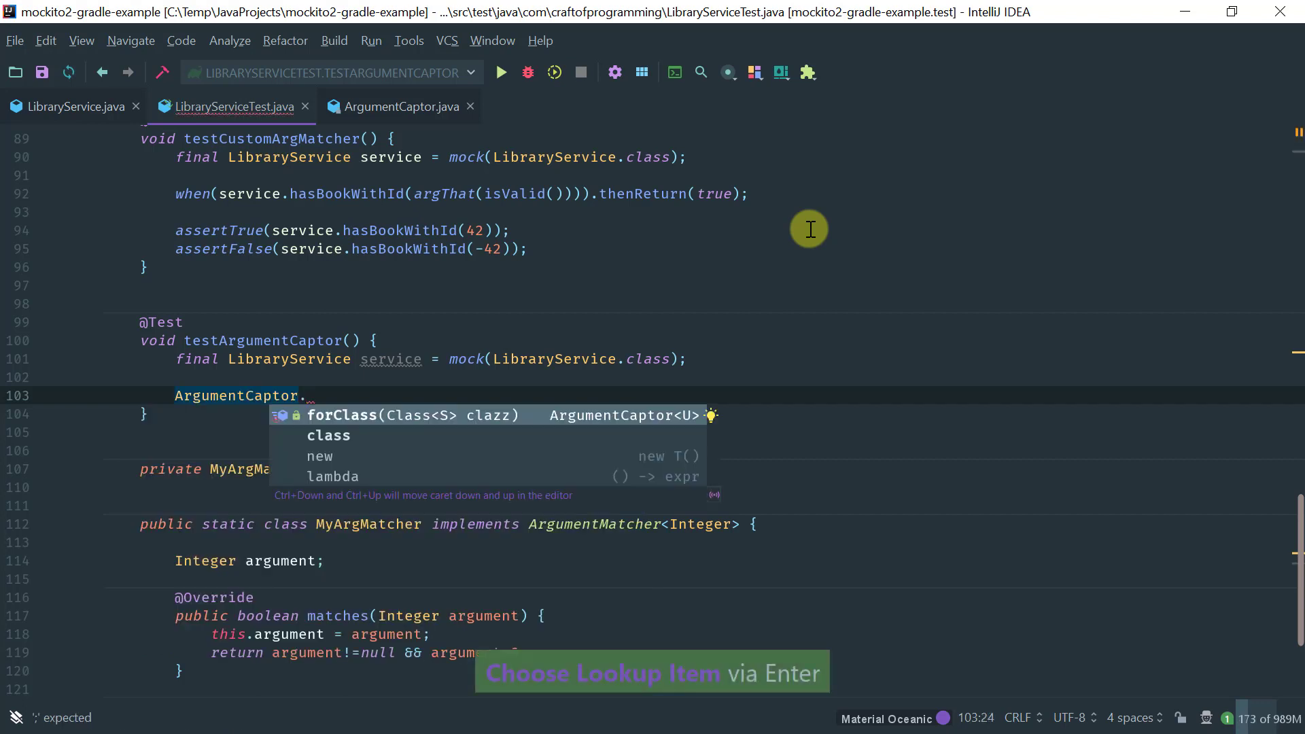
key(Enter)
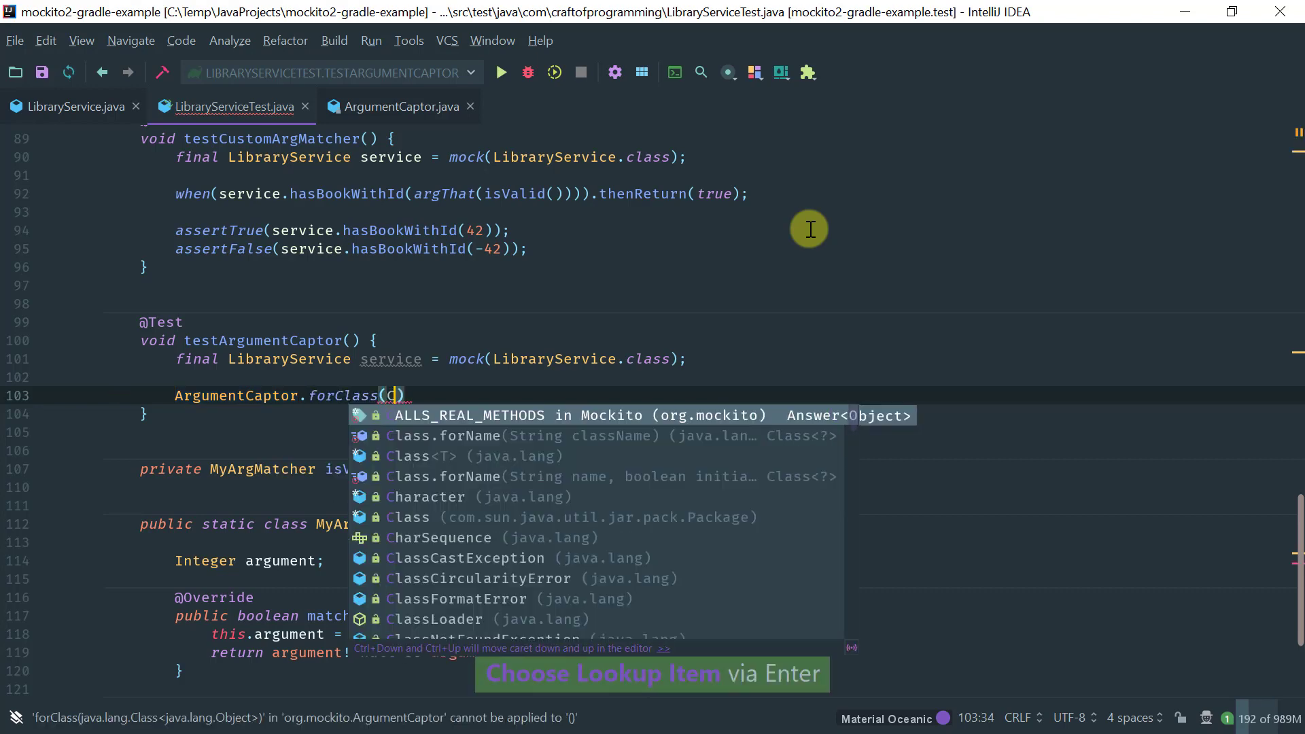
text(Integer.class)
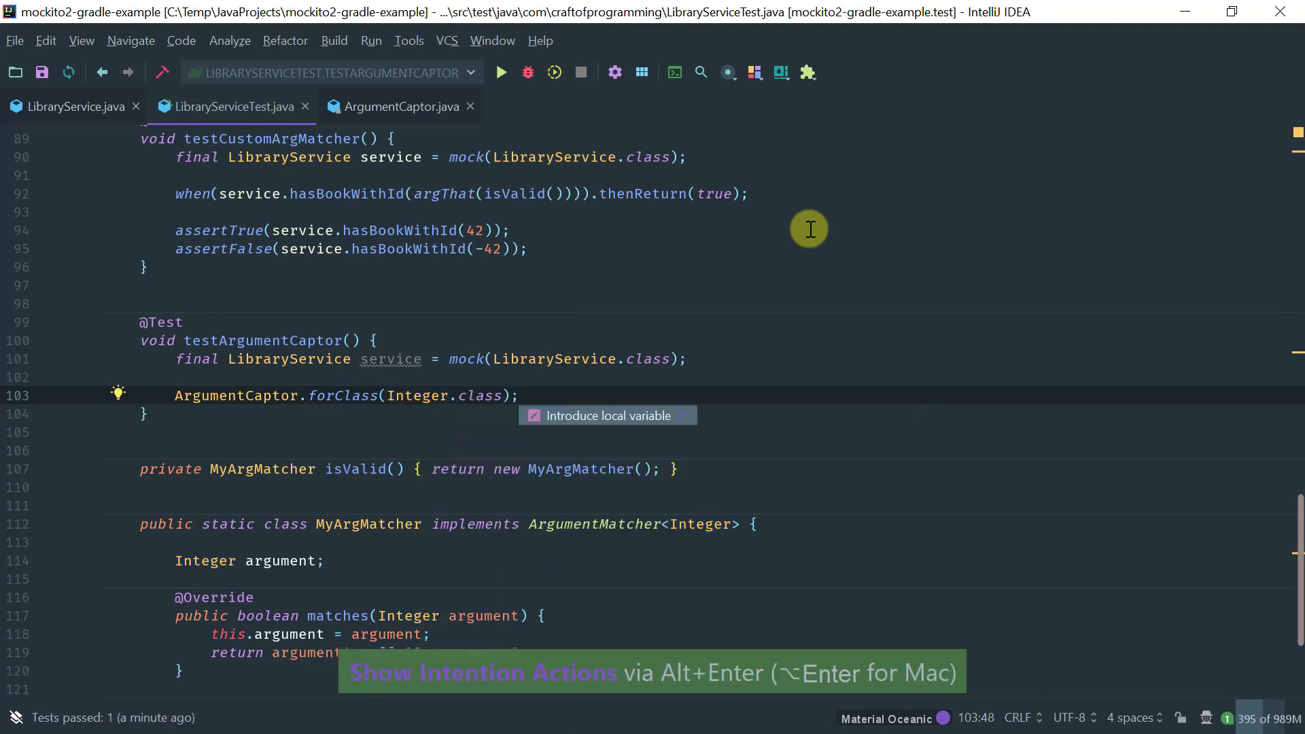
click(608, 416)
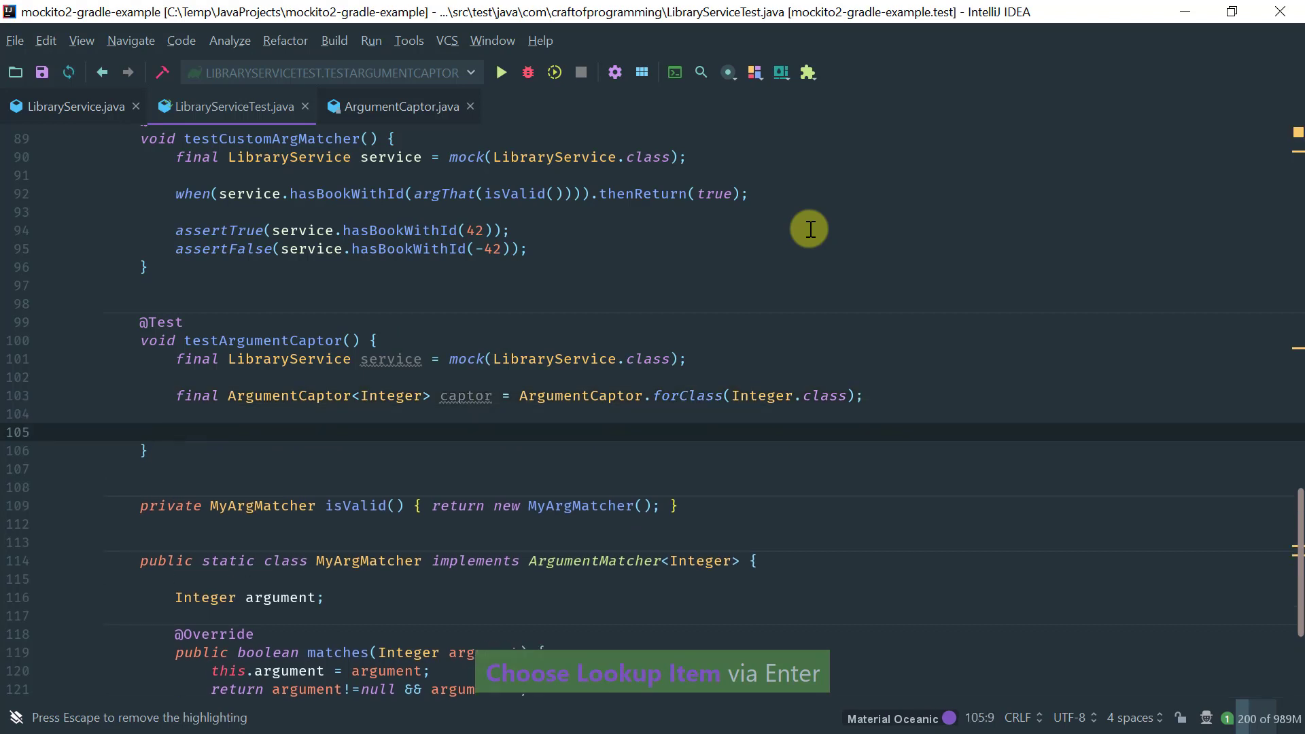
Verify service.hasBookWithId was called with captor.capture().
text(v)
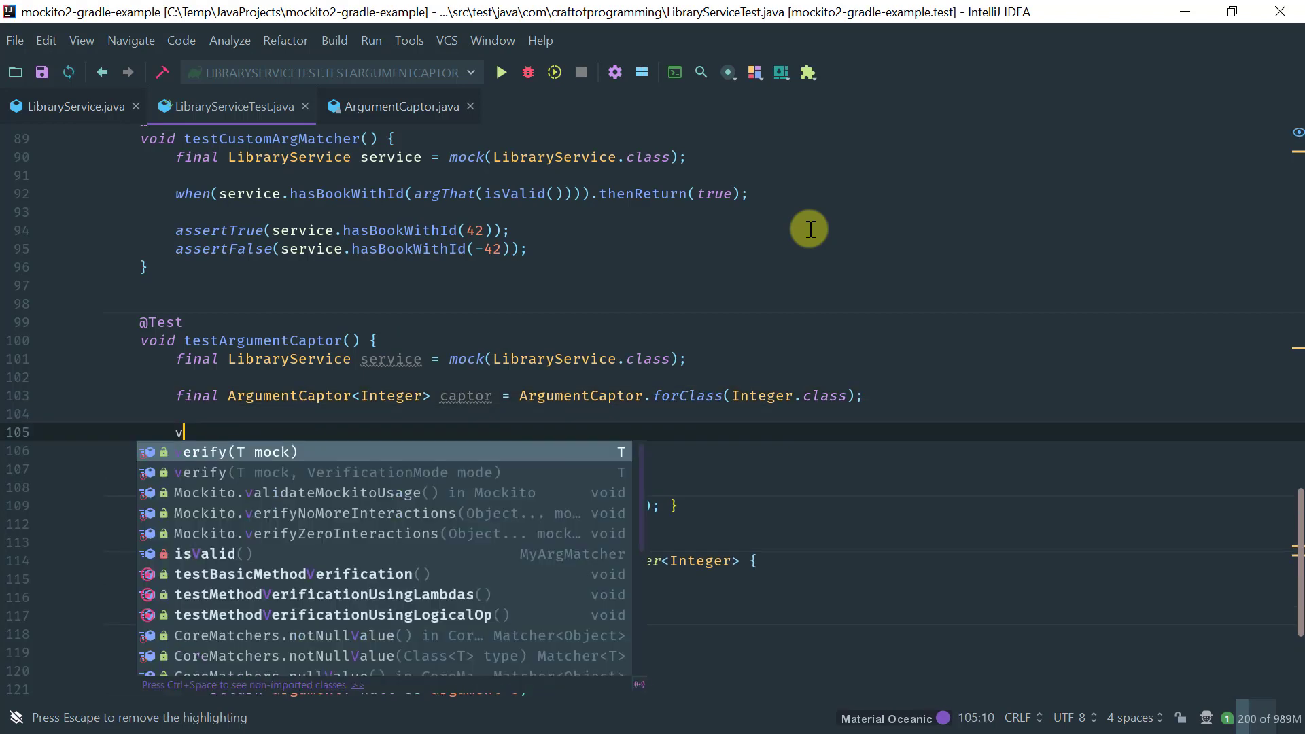
text(erify(se)
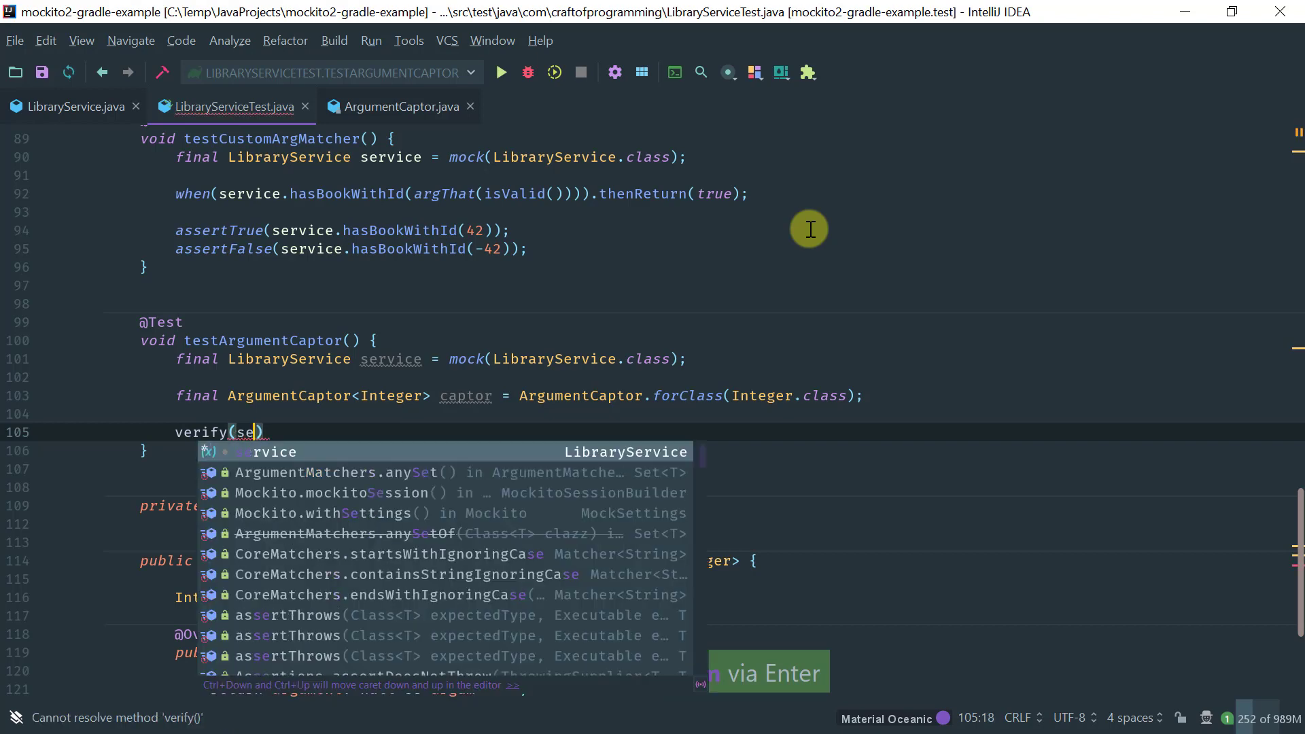
text(rvice).has)
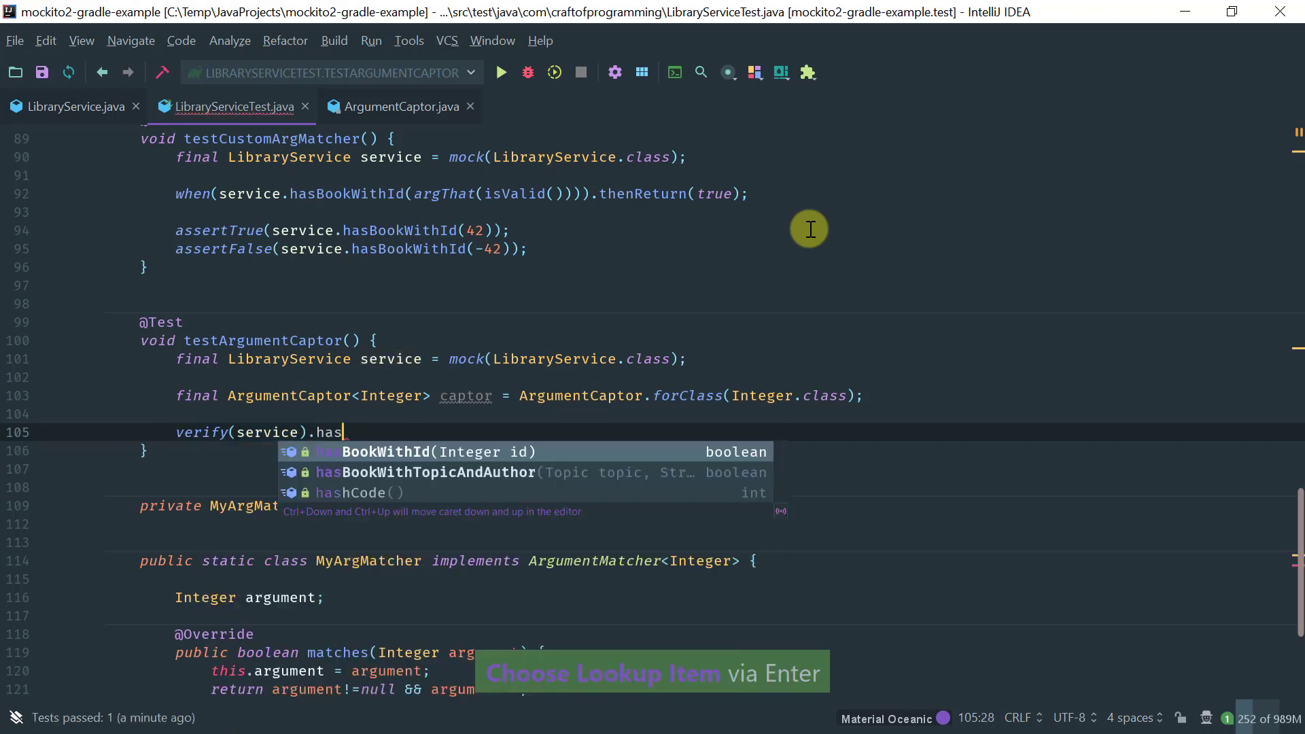
key(Enter)
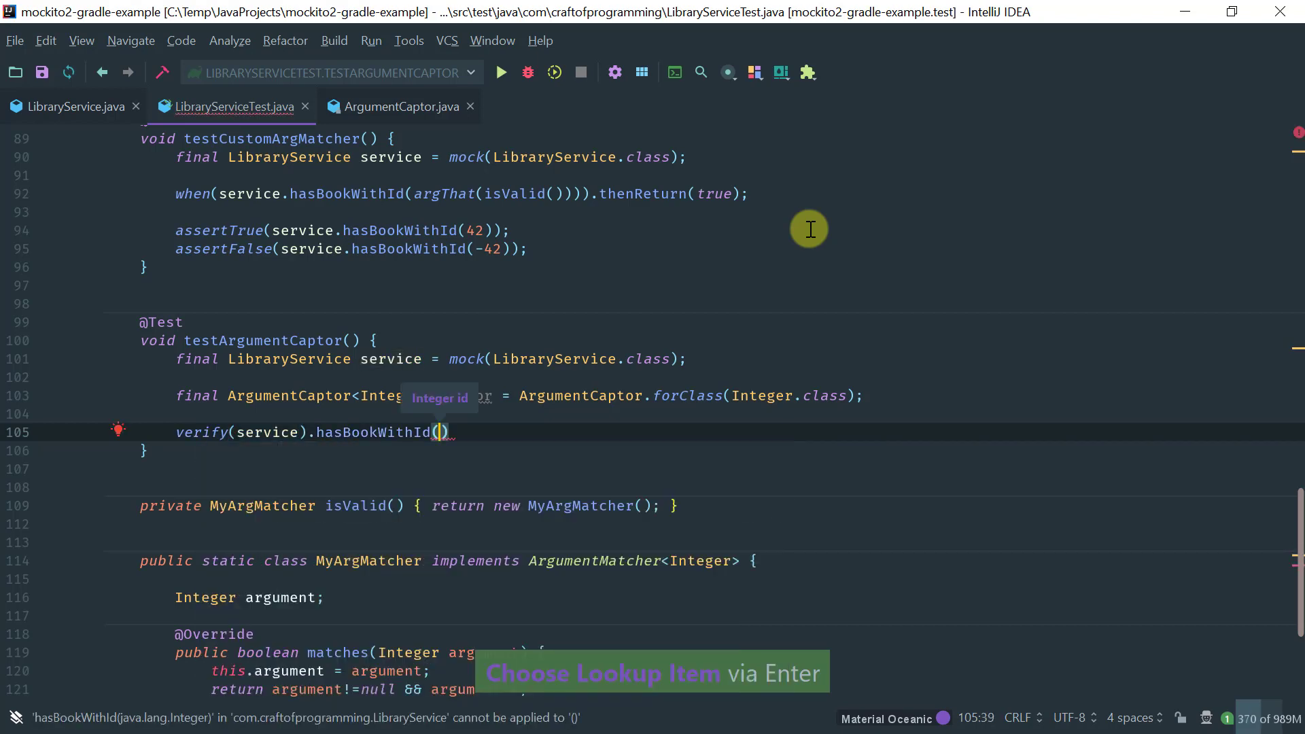
text(captor.capture()
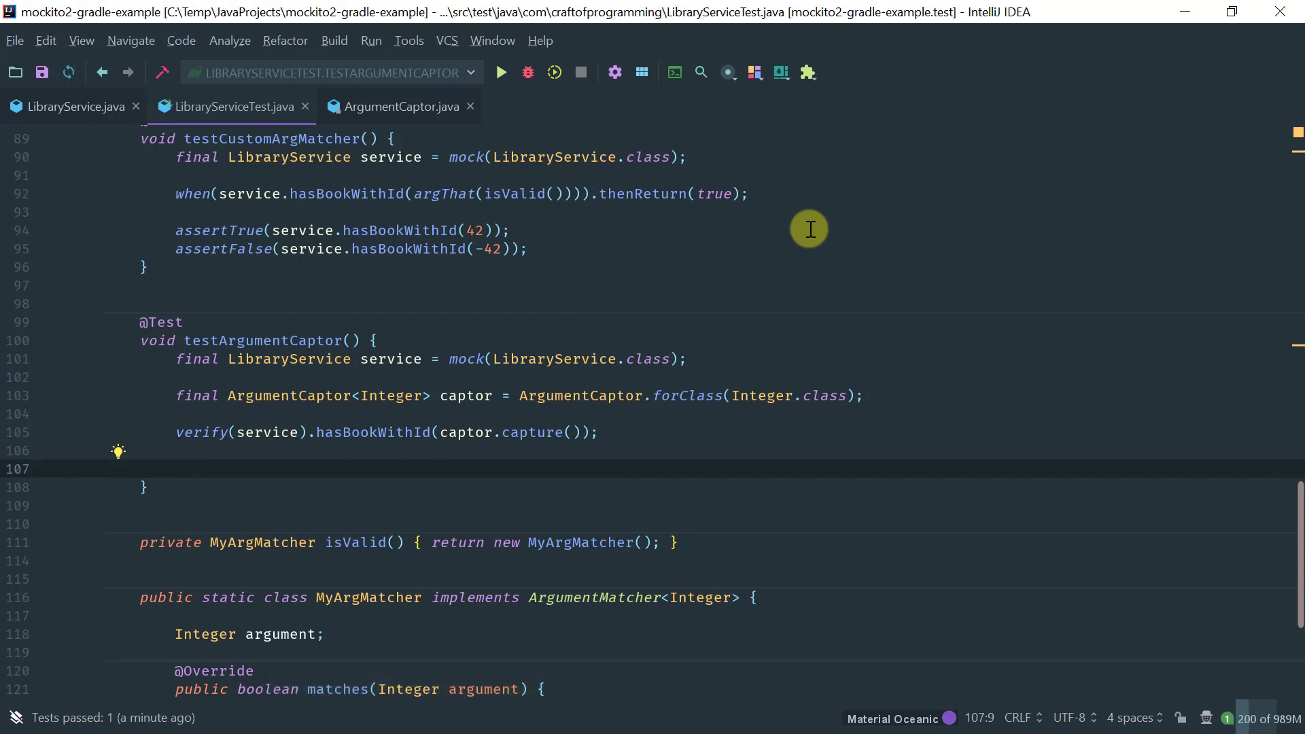
Assert that captor.getValue() is equalTo(42).
text(assertThat(captor.getValue(), is(e));)
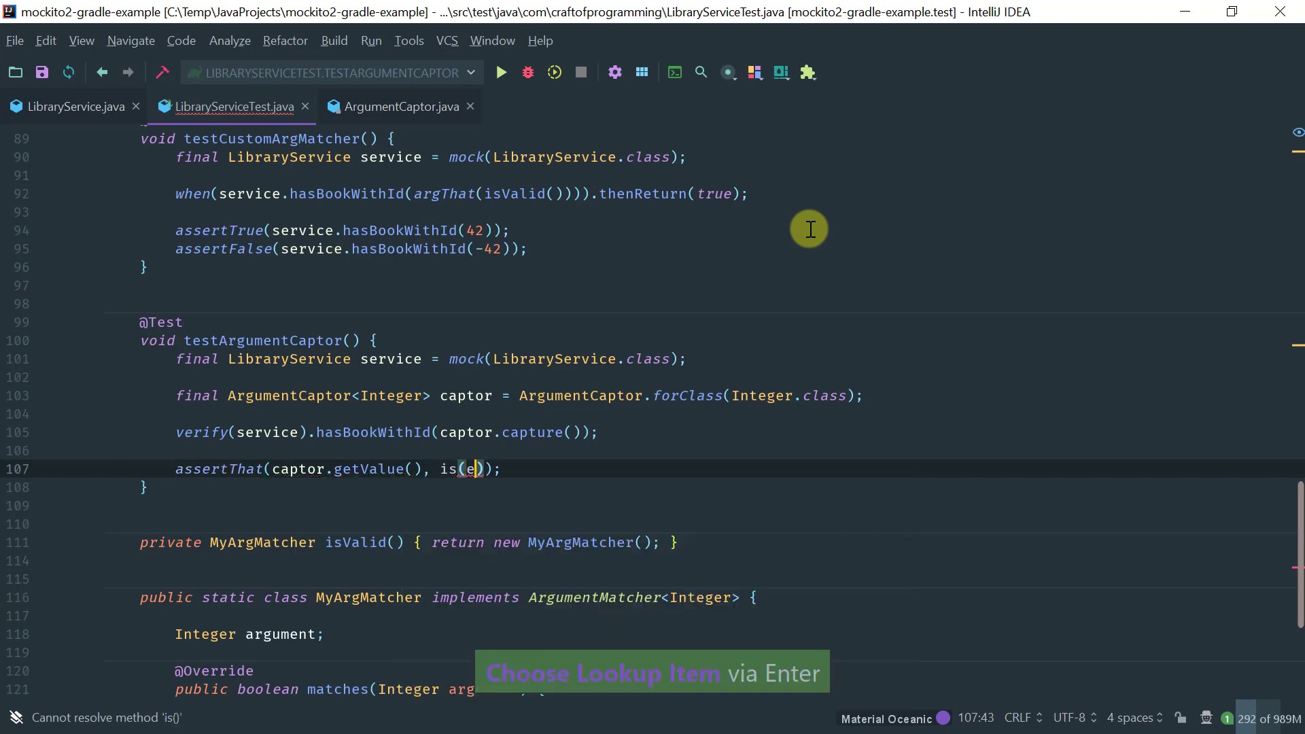
text(equa)
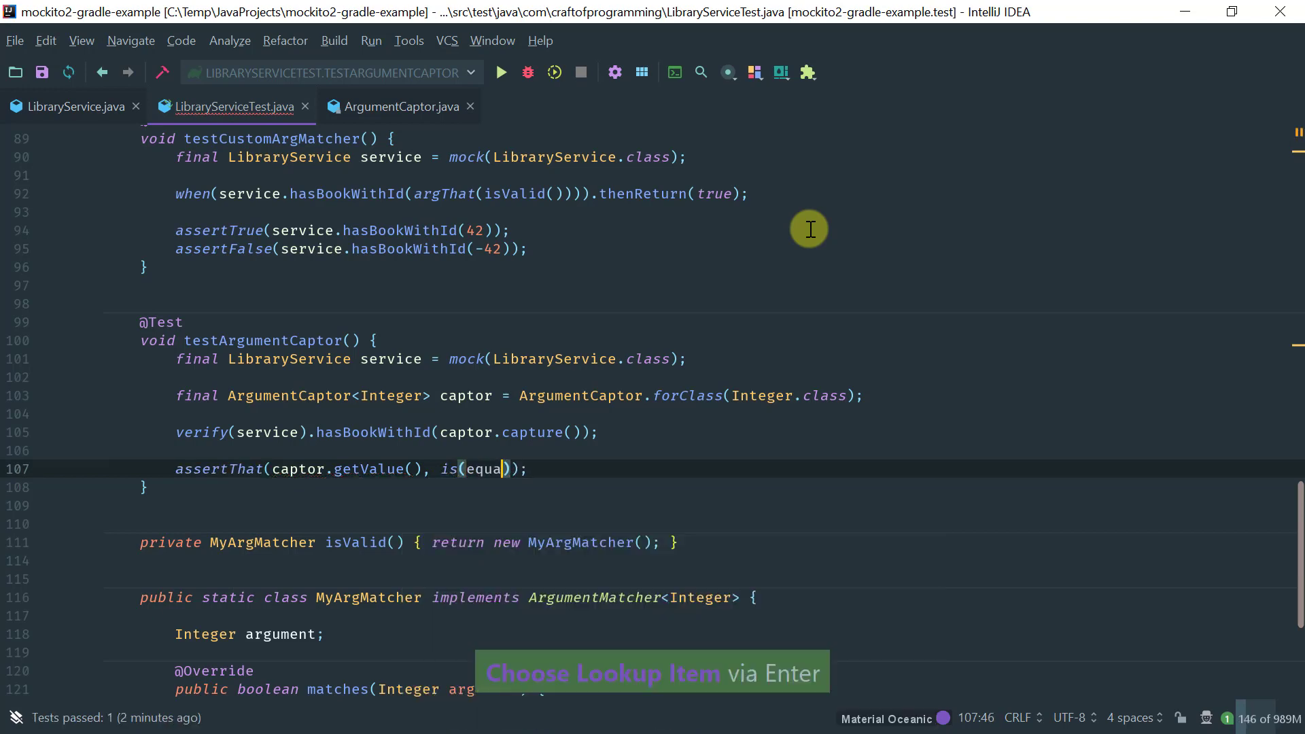
text(lTo(42)
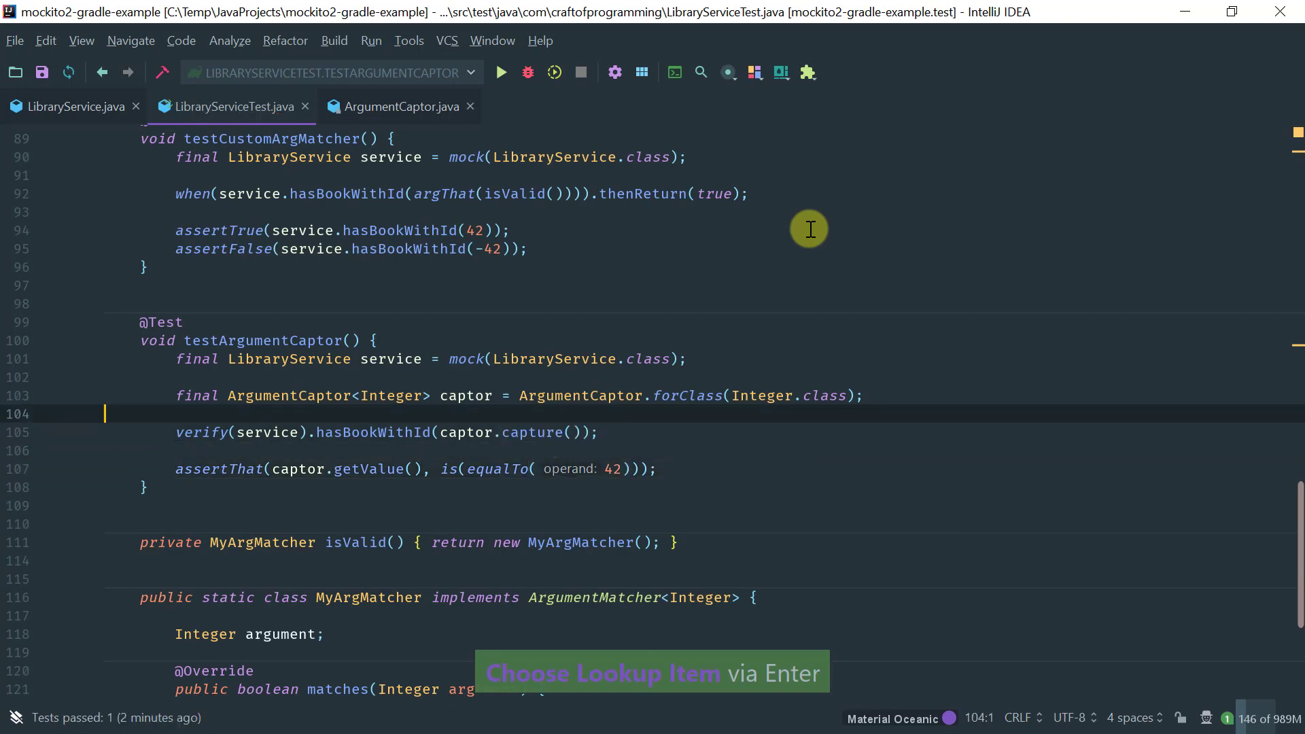
text(s)
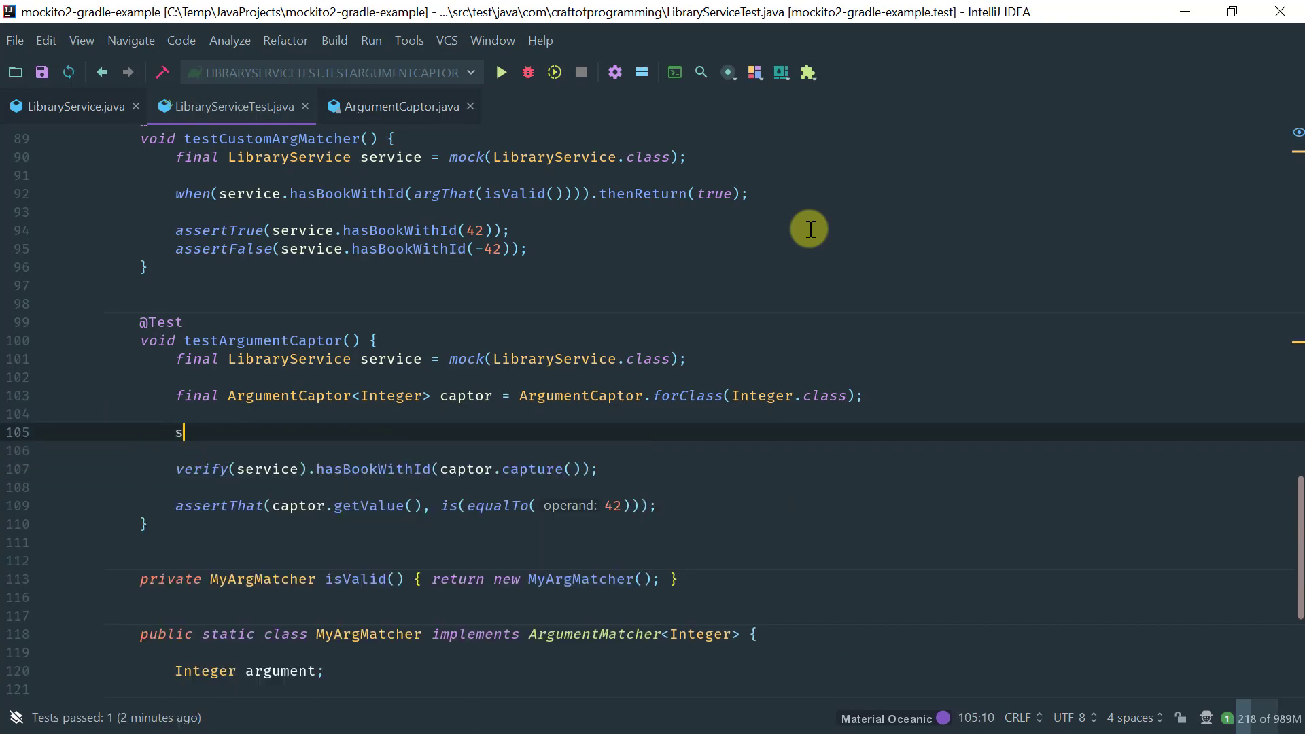
text(service.hasBookWithId()
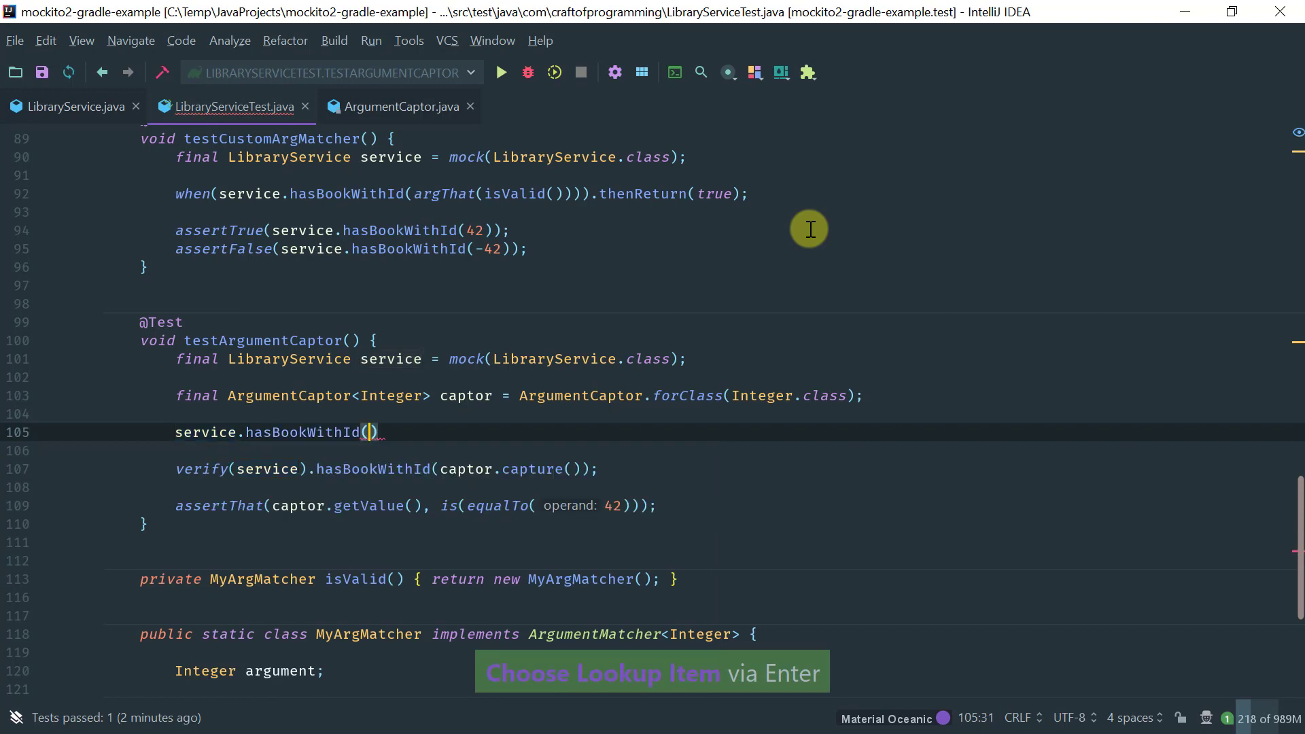
text(42)
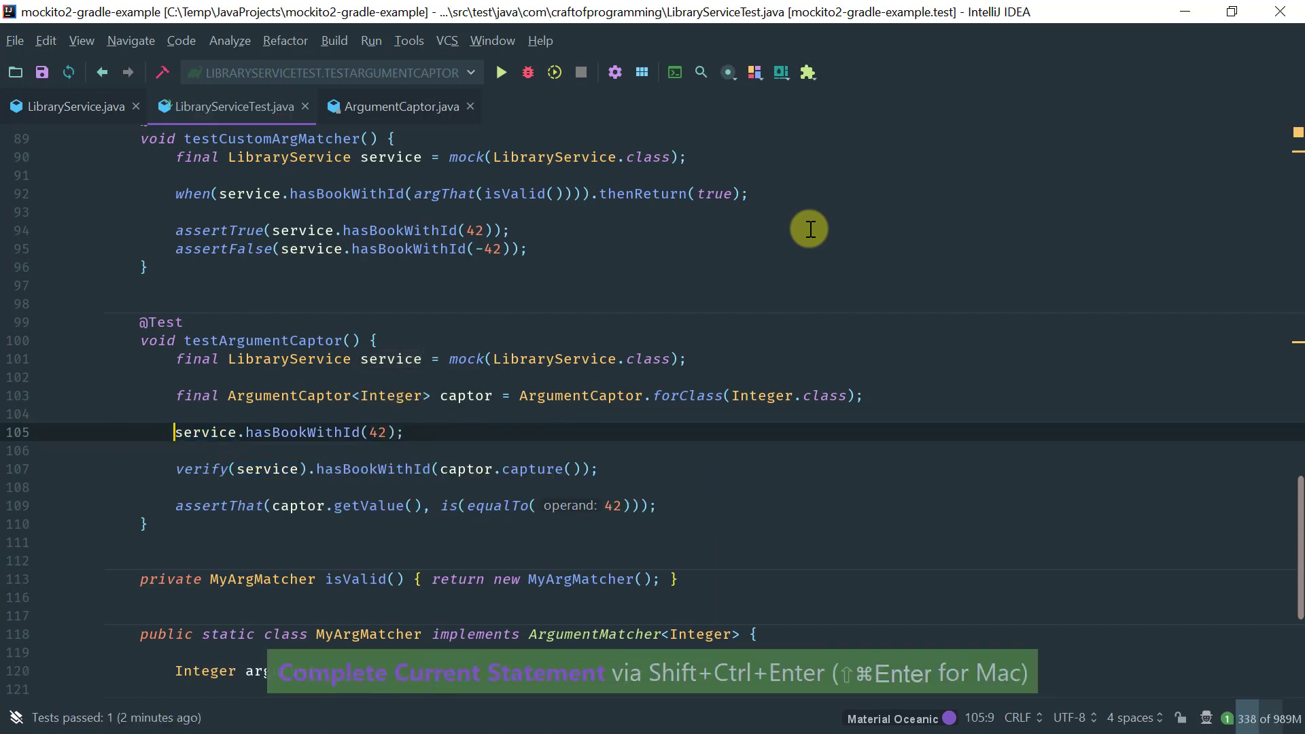
double_click(390, 359)
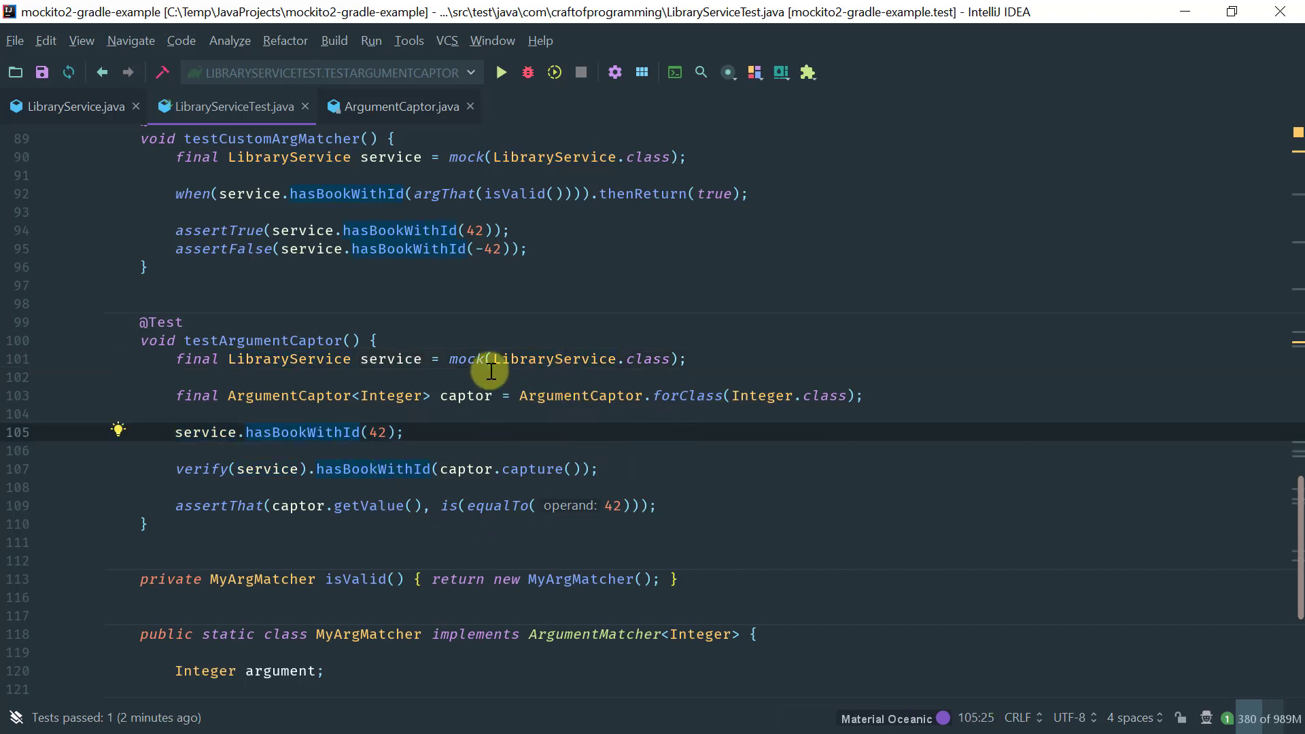
mouse_move(541, 359)
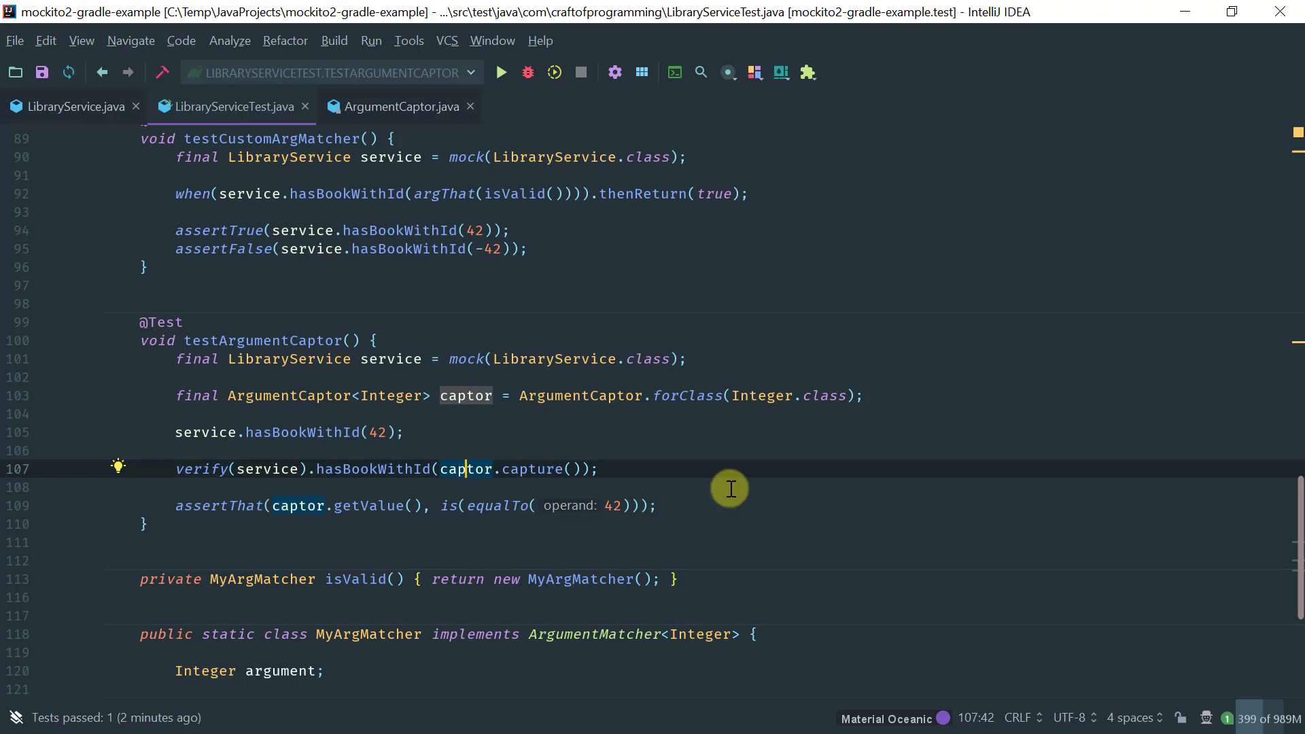
mouse_move(650, 474)
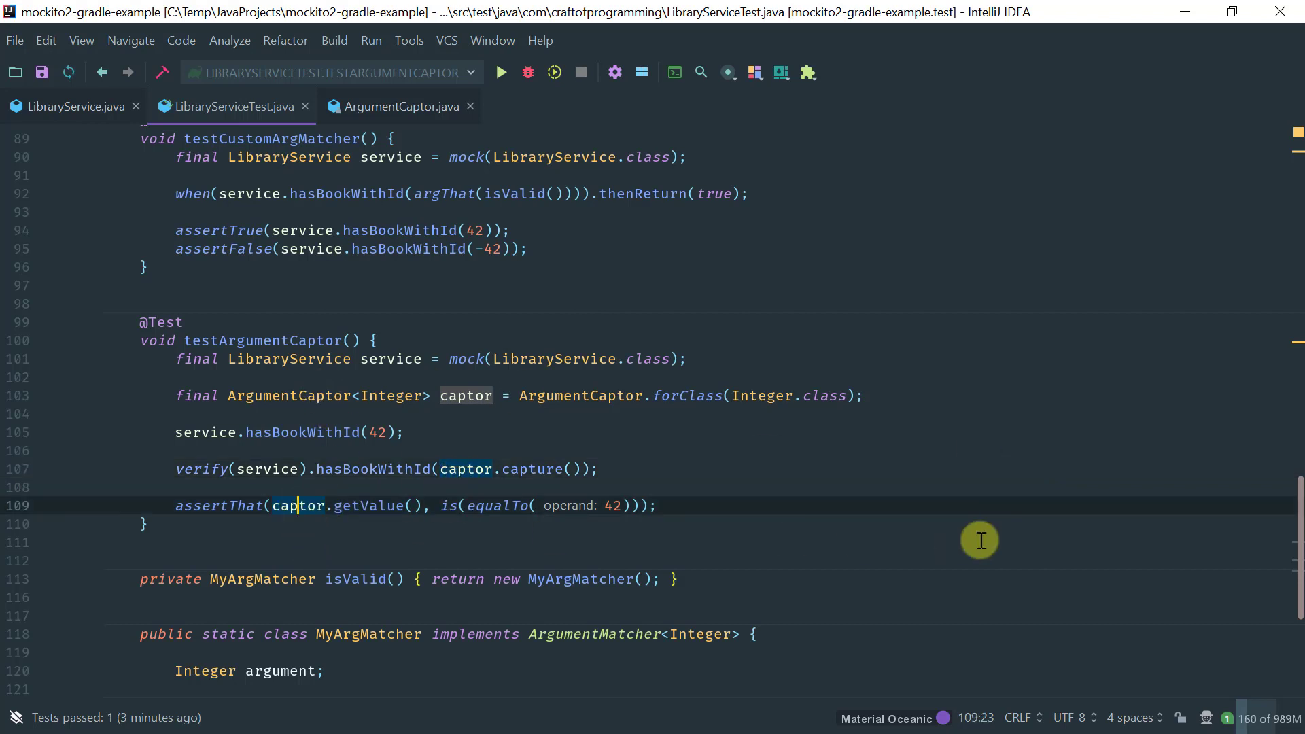
Run testArgumentCaptor from its context menu and see the single test pass.
right_click(295, 505)
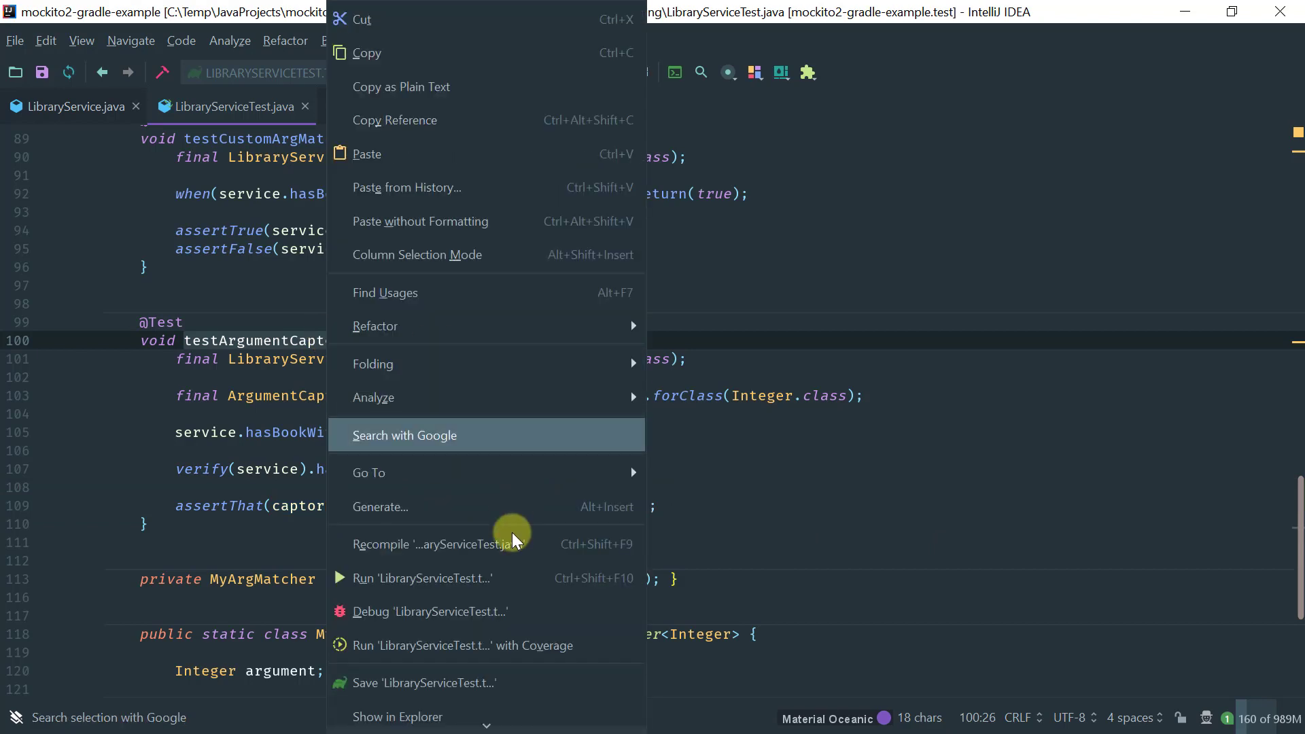
click(421, 578)
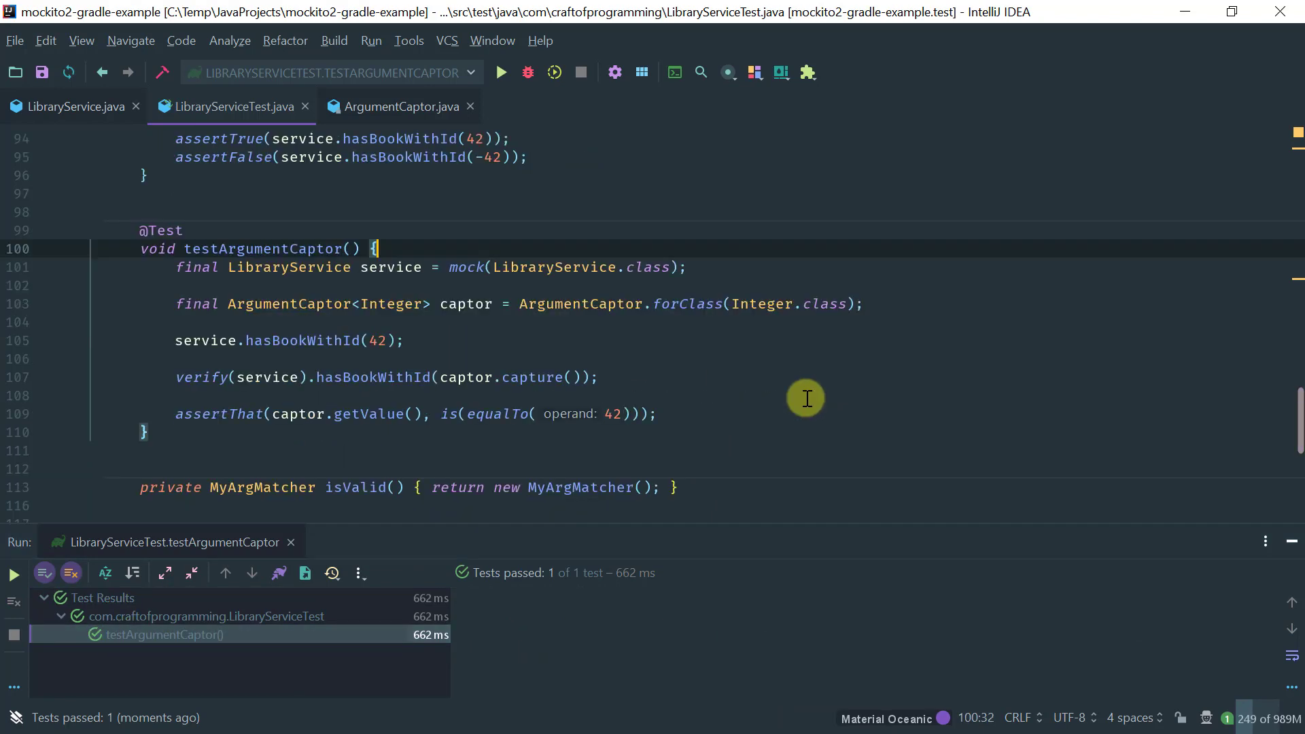
scroll(down, 3)
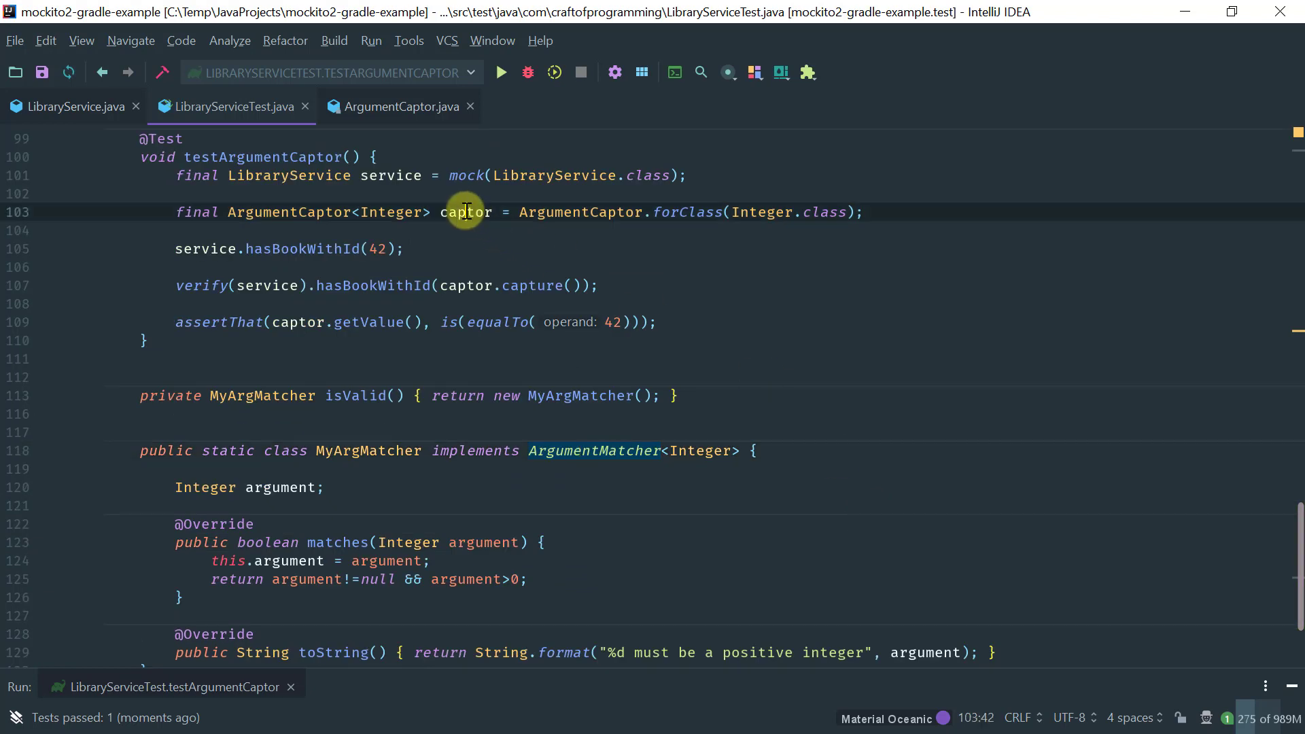
click(464, 212)
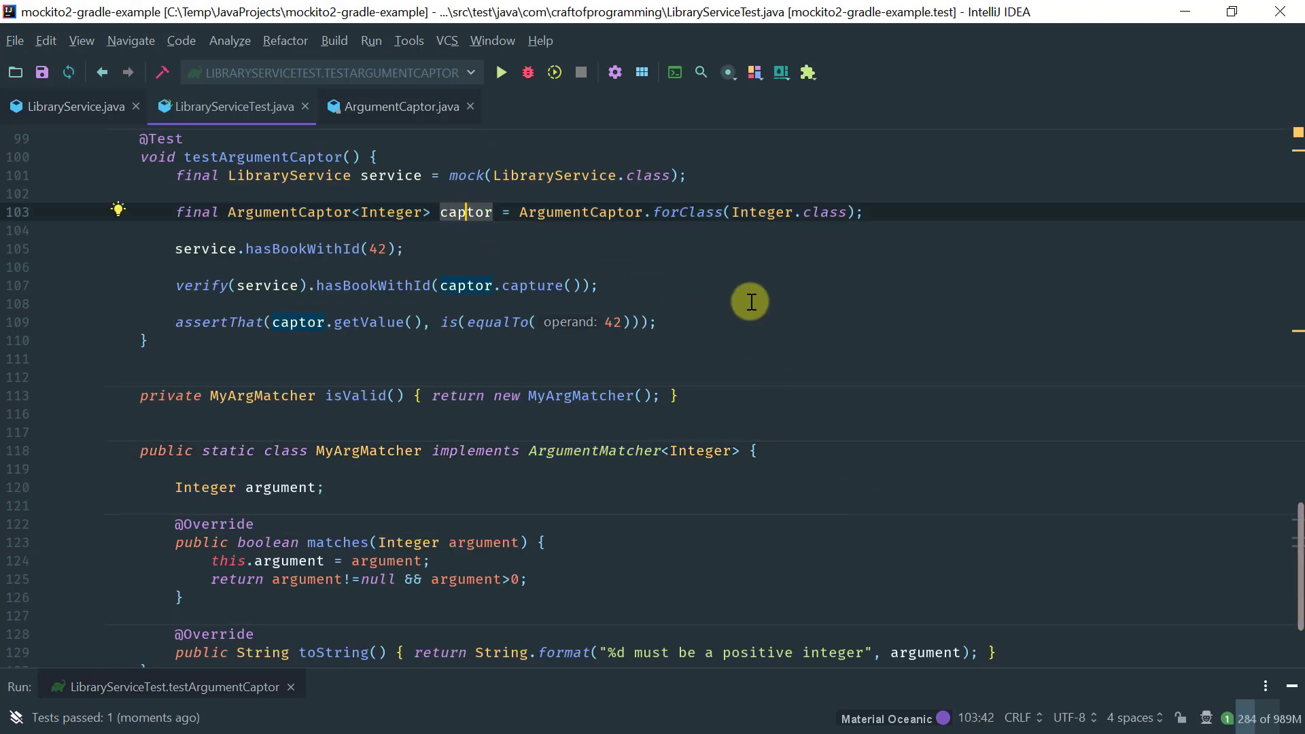
mouse_move(197, 288)
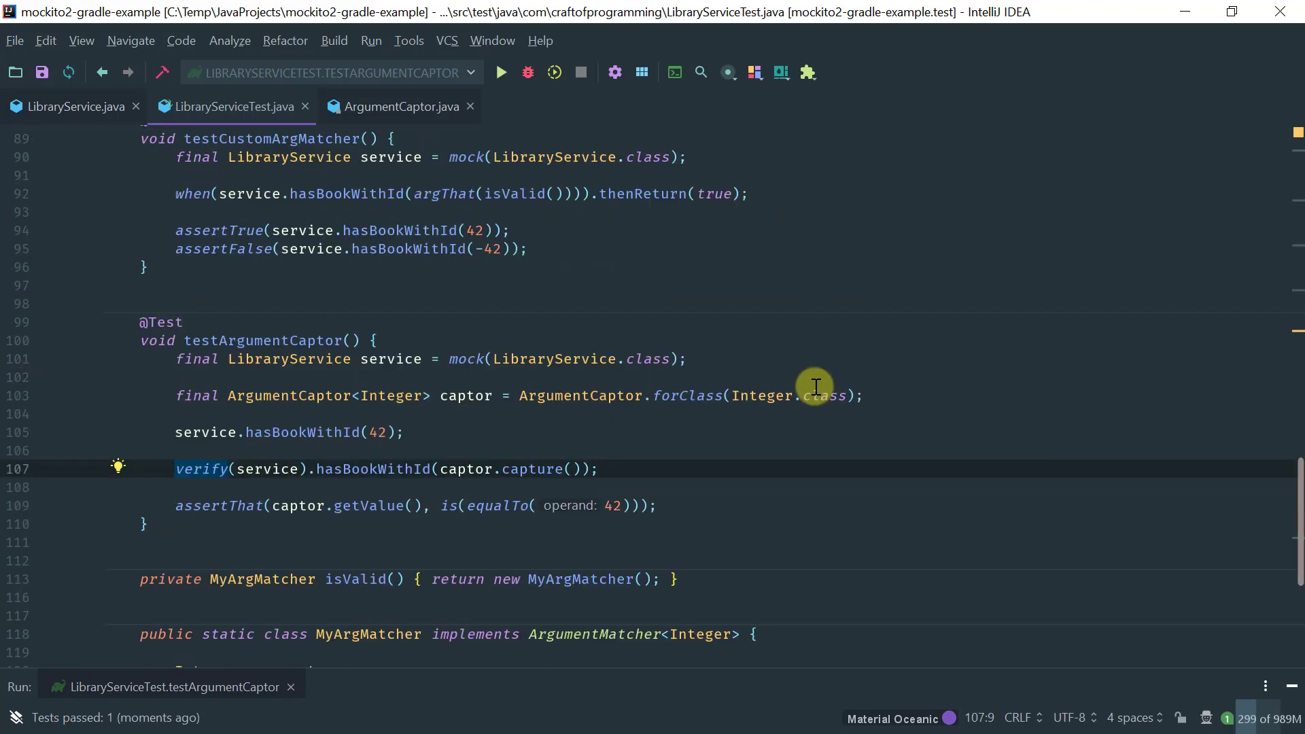
Add when(service.hasBookWithId(captor.capture())).thenReturn(true) below verify and comment it out.
text(when(s)
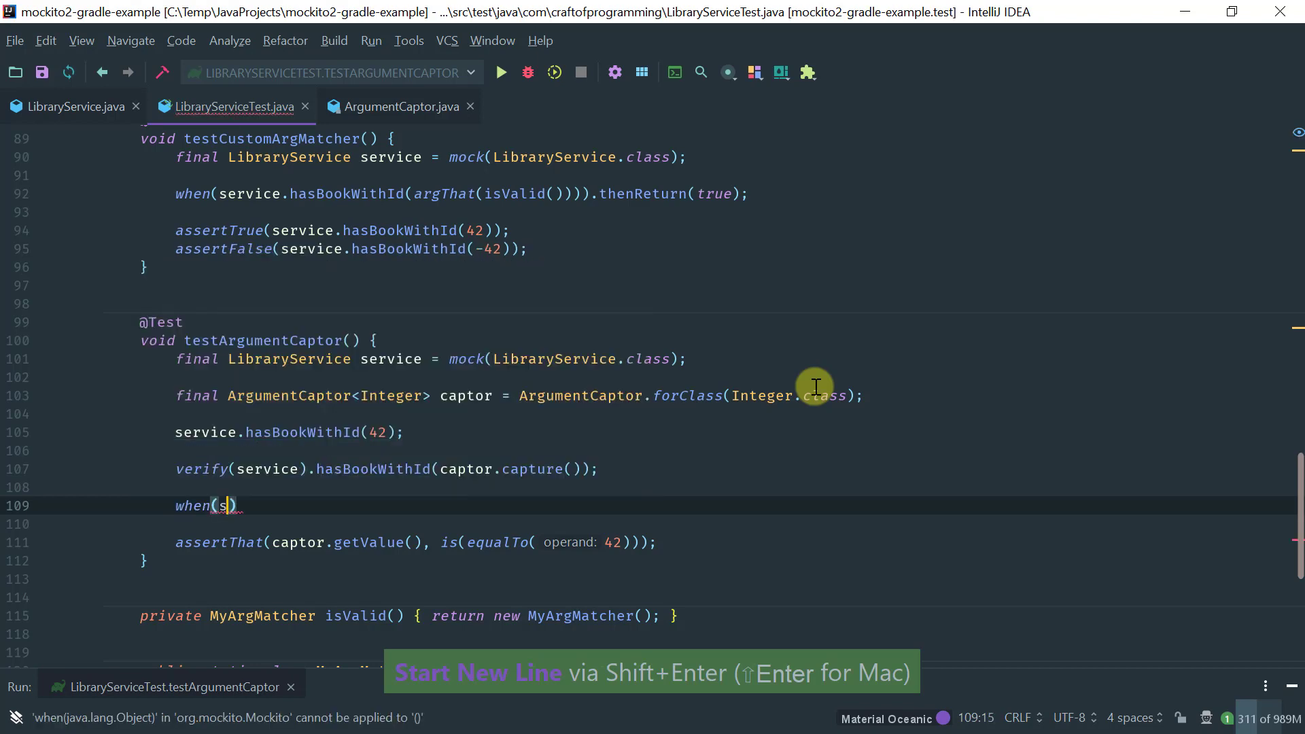
text(ervice.hasBookWithId(captor.capture()
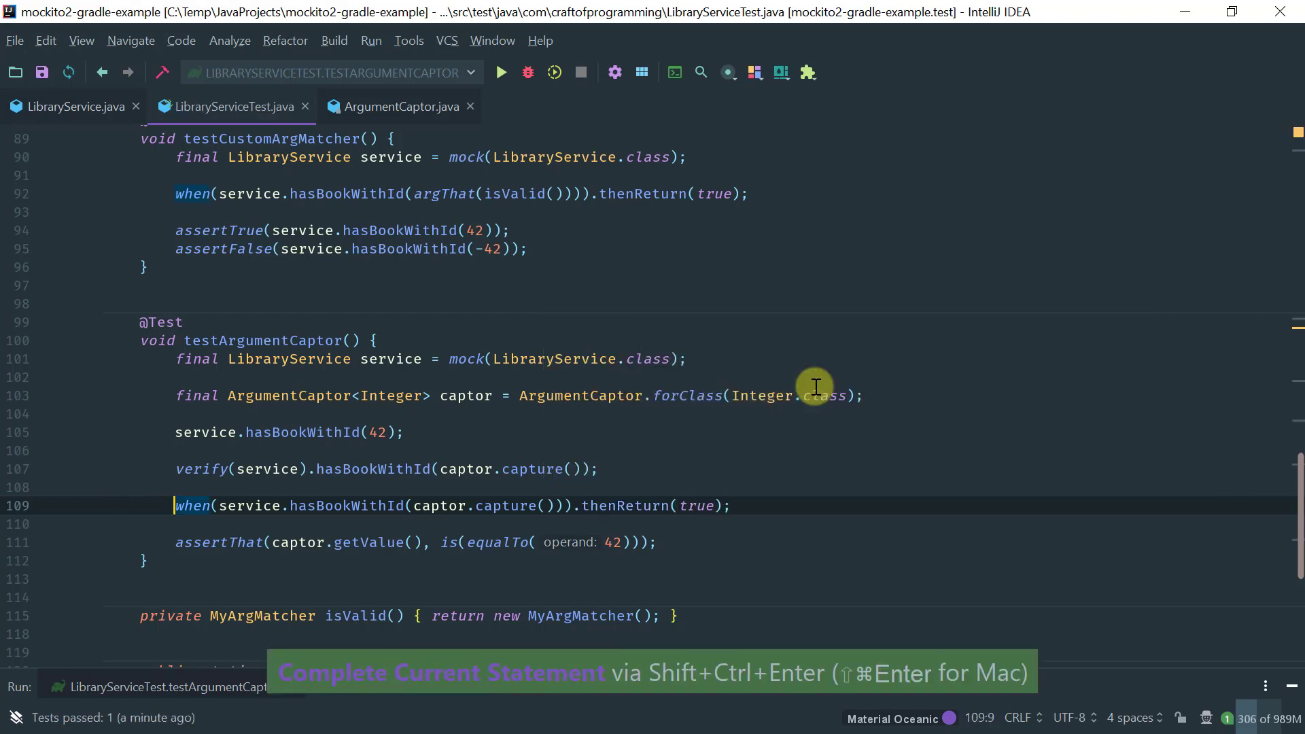
scroll(down, 3)
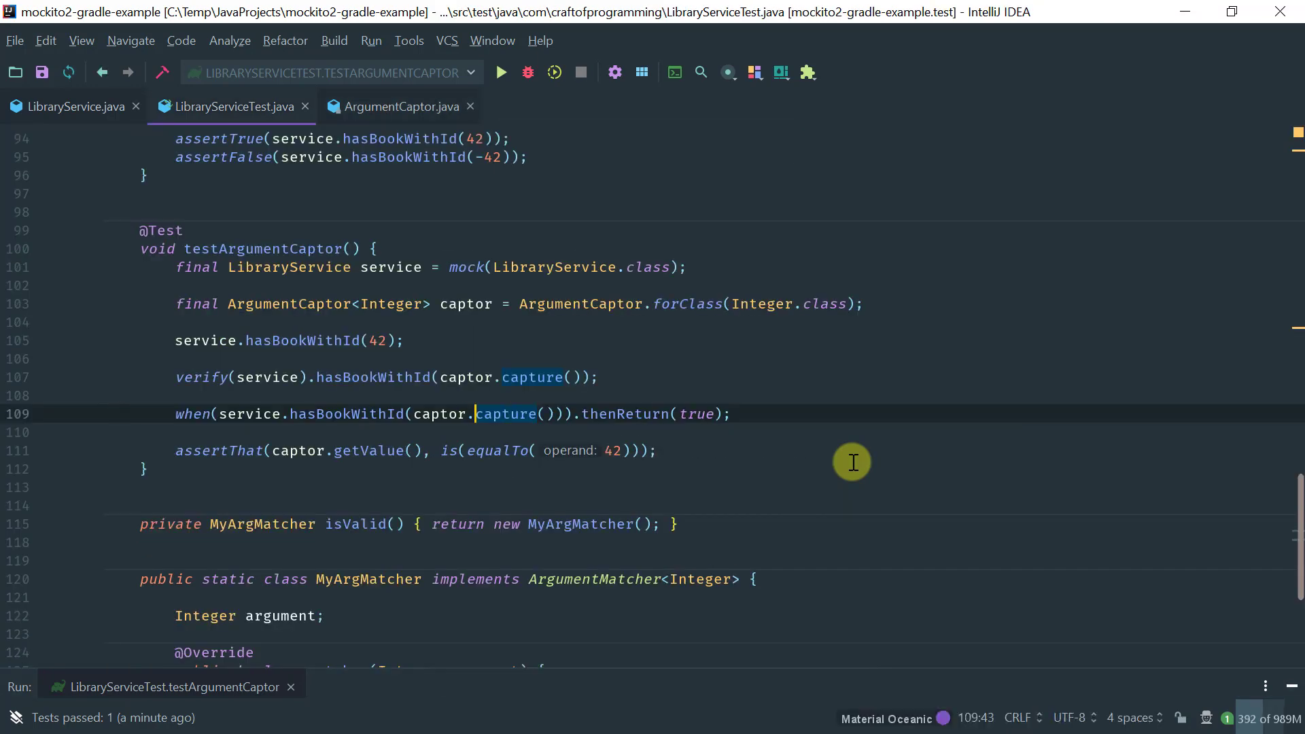
key(Ctrl+W)
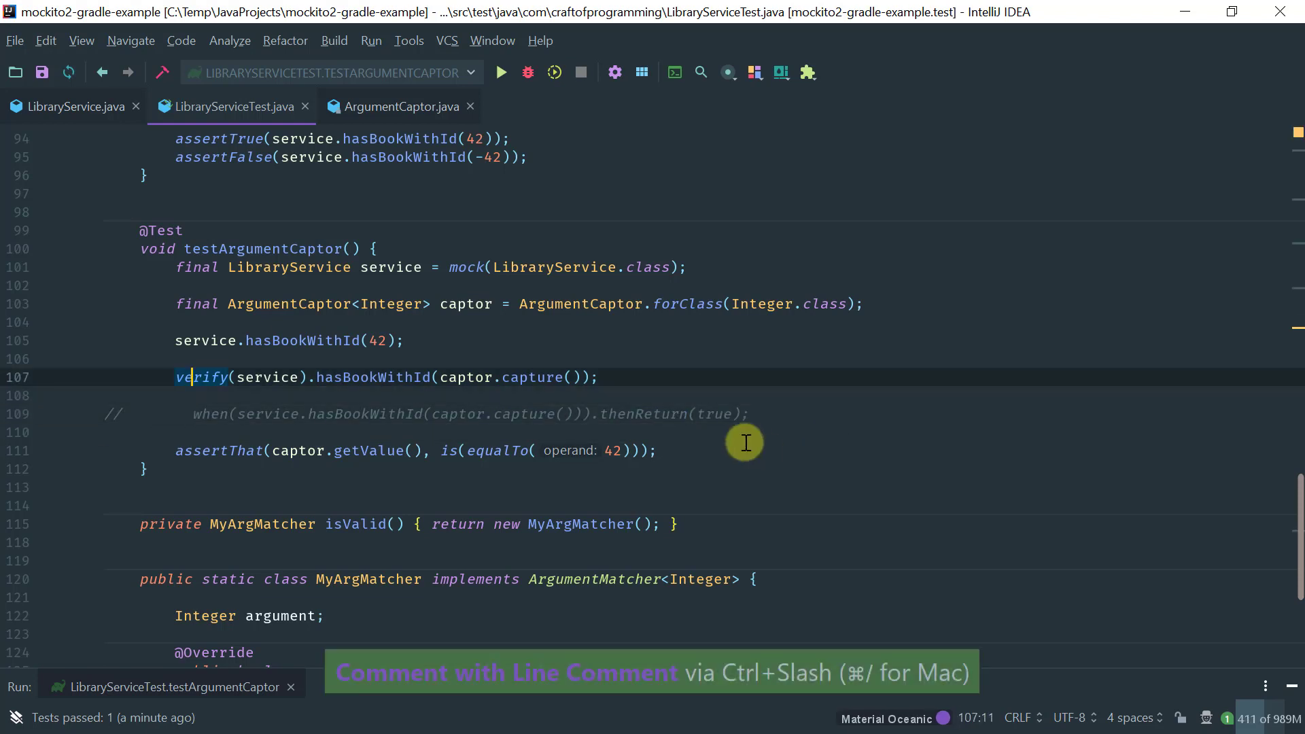
Change the hasBookWithId argument to -42 and rerun, so the test fails expecting 42.
click(465, 305)
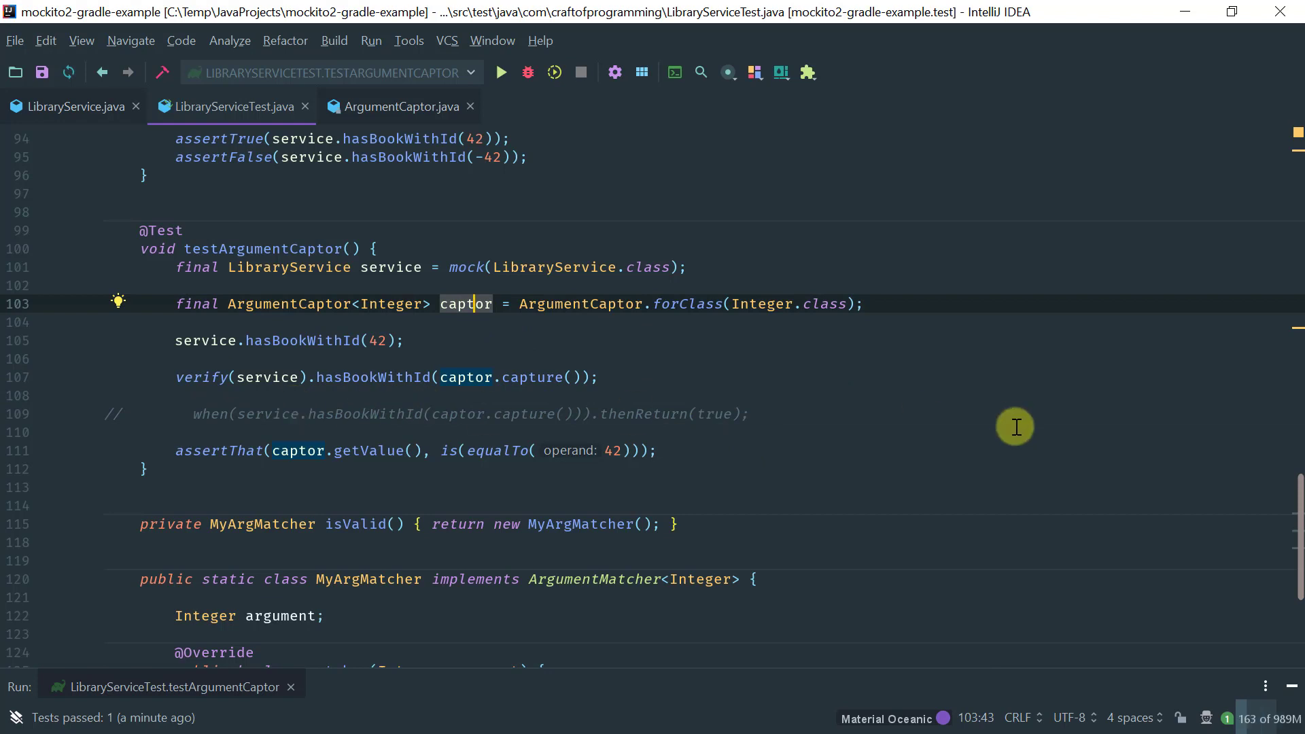
scroll(down, 3)
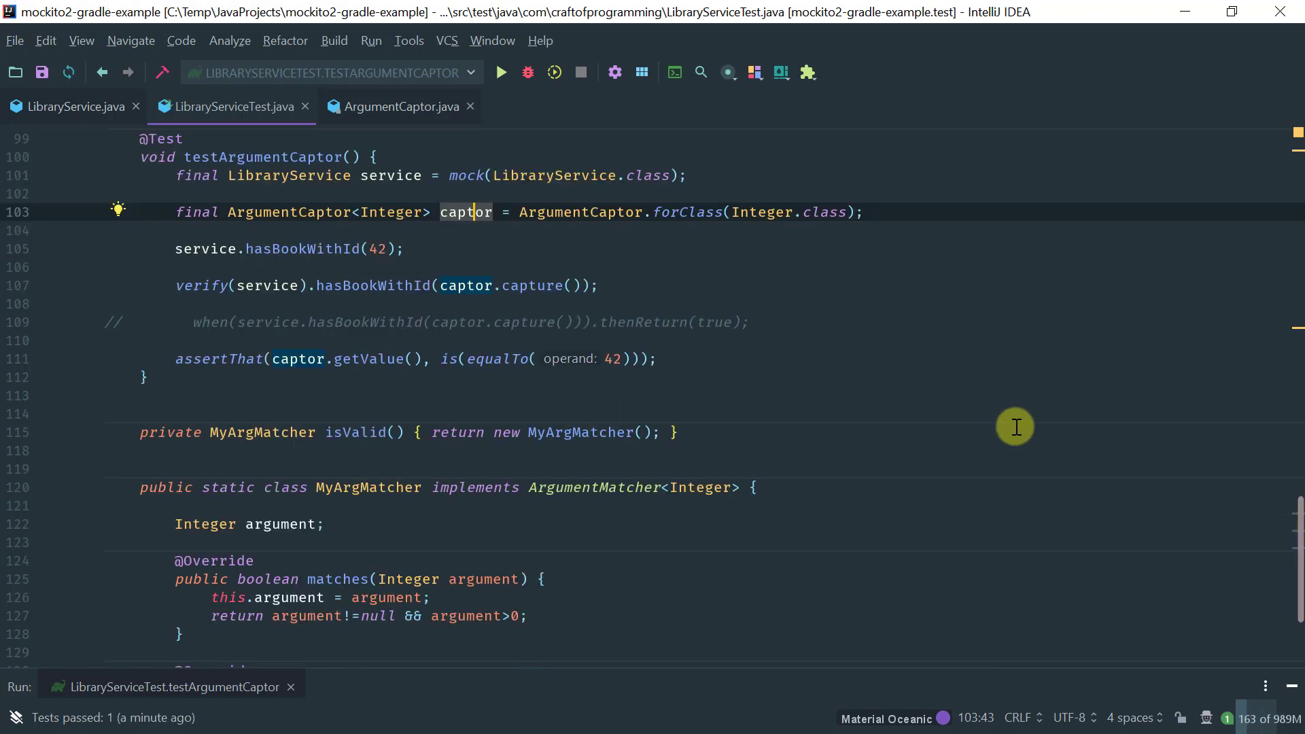
mouse_move(992, 375)
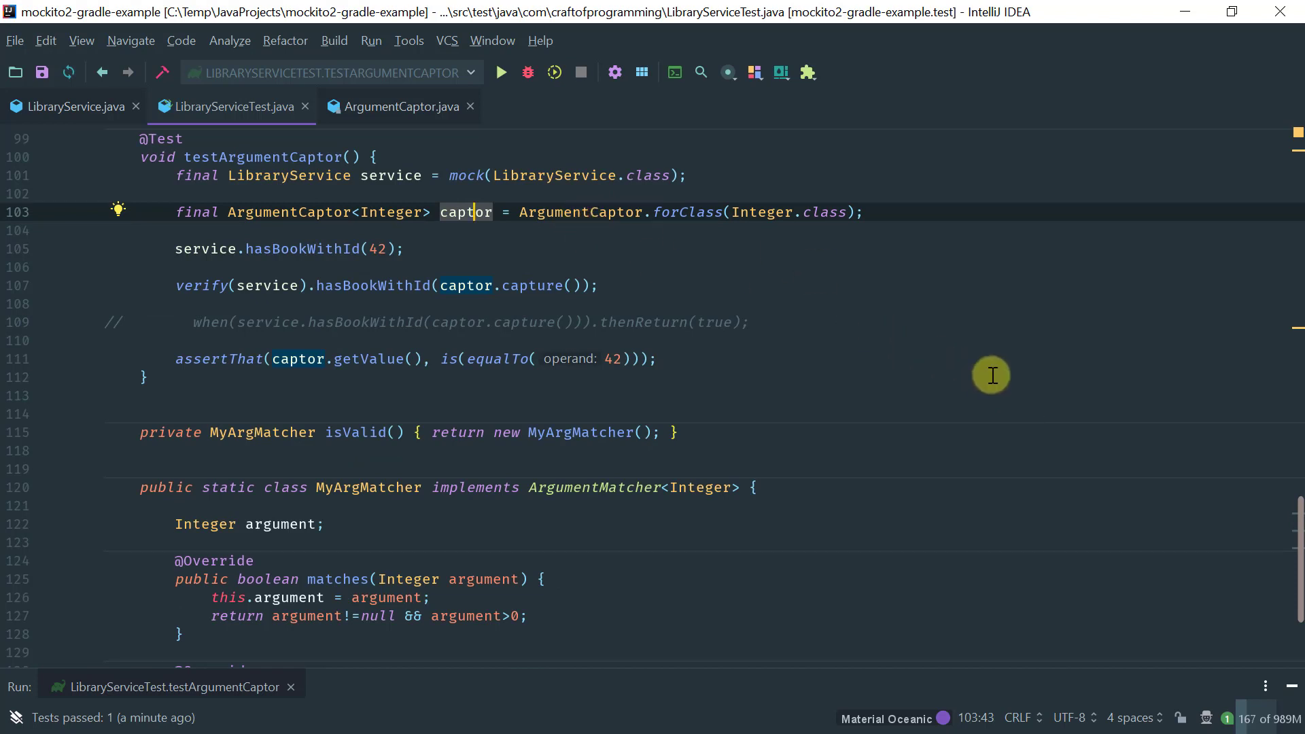
mouse_move(365, 249)
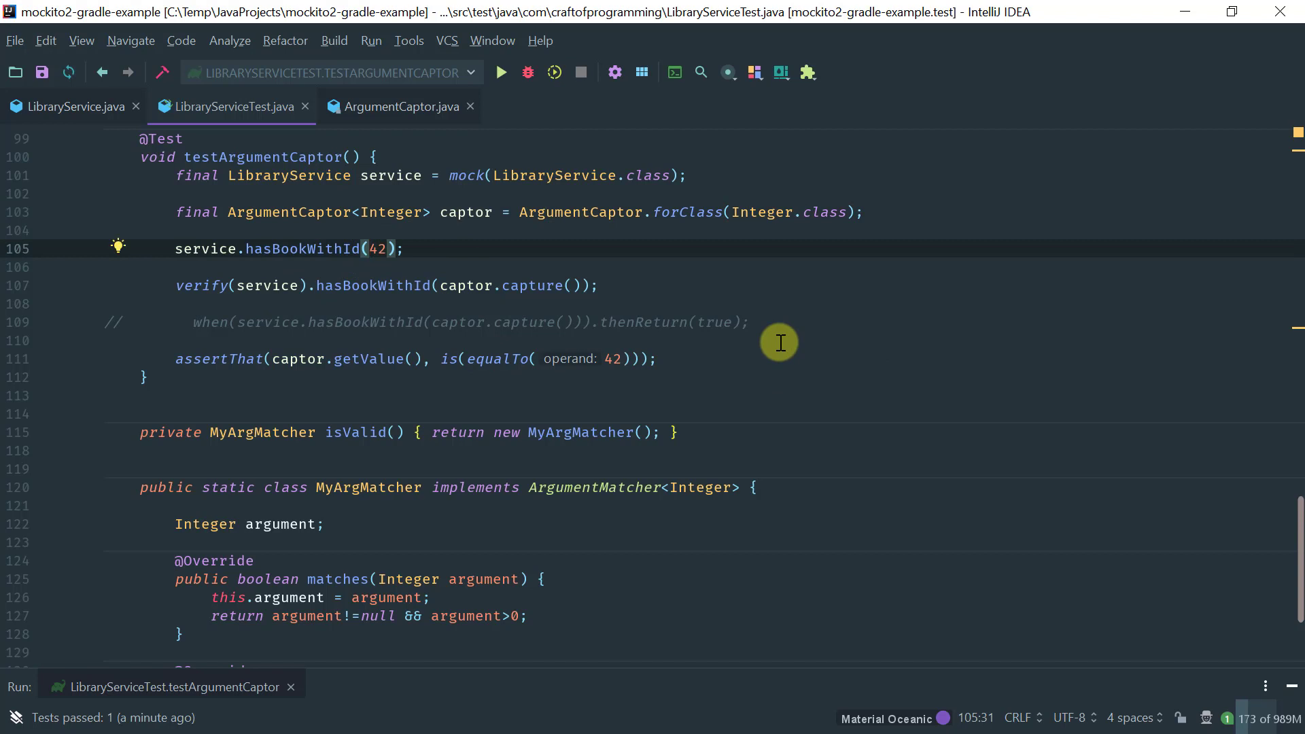
text(-)
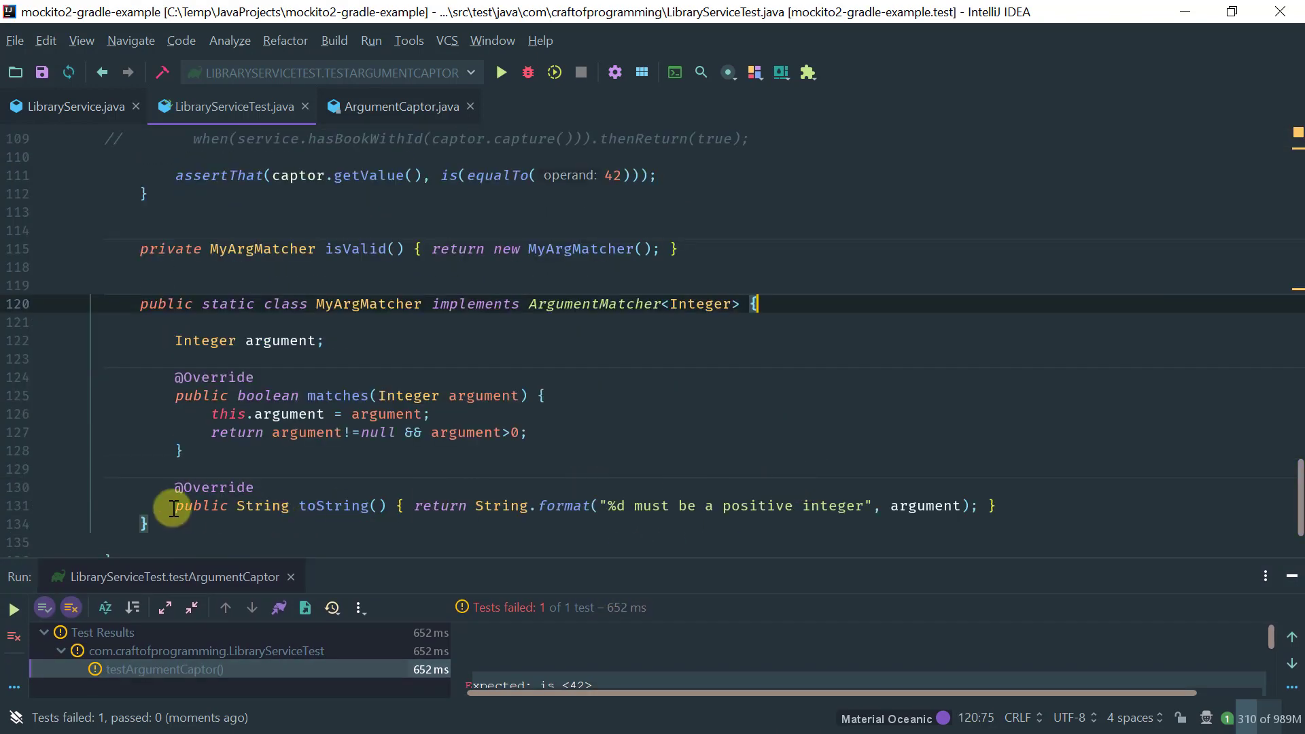
click(996, 505)
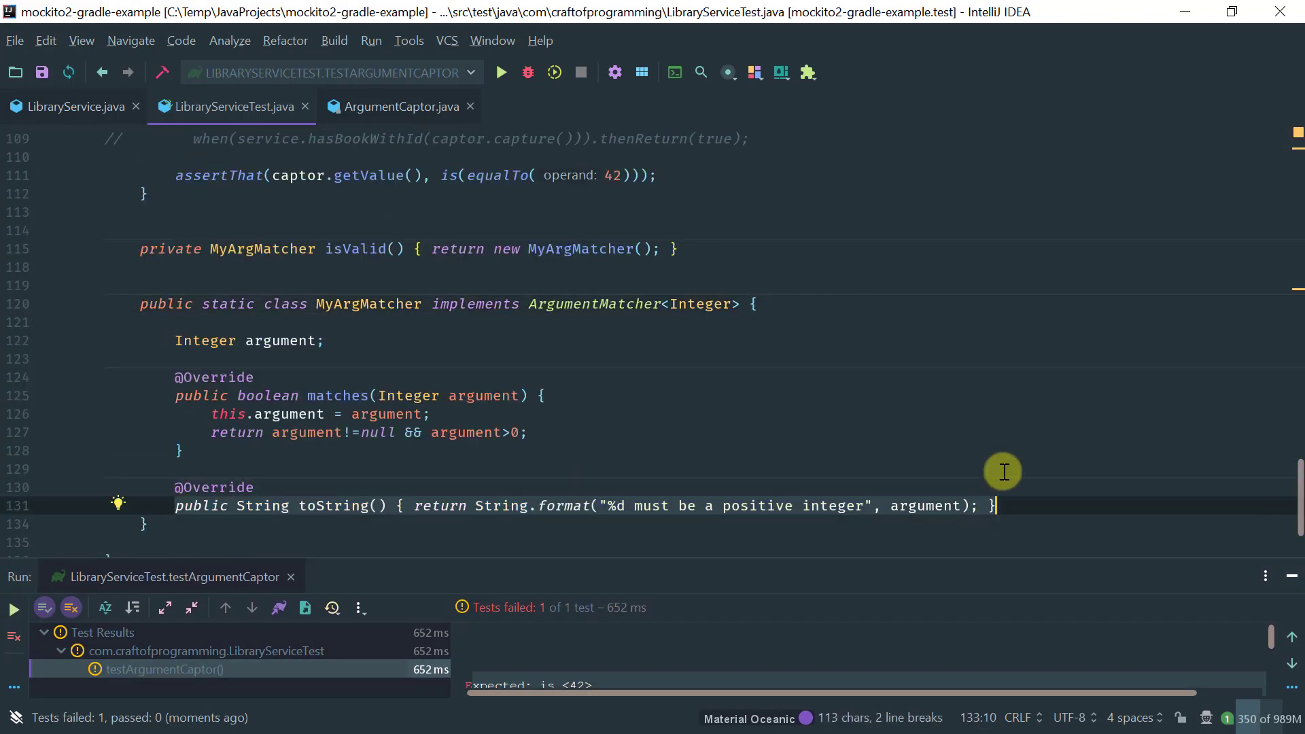
mouse_move(874, 425)
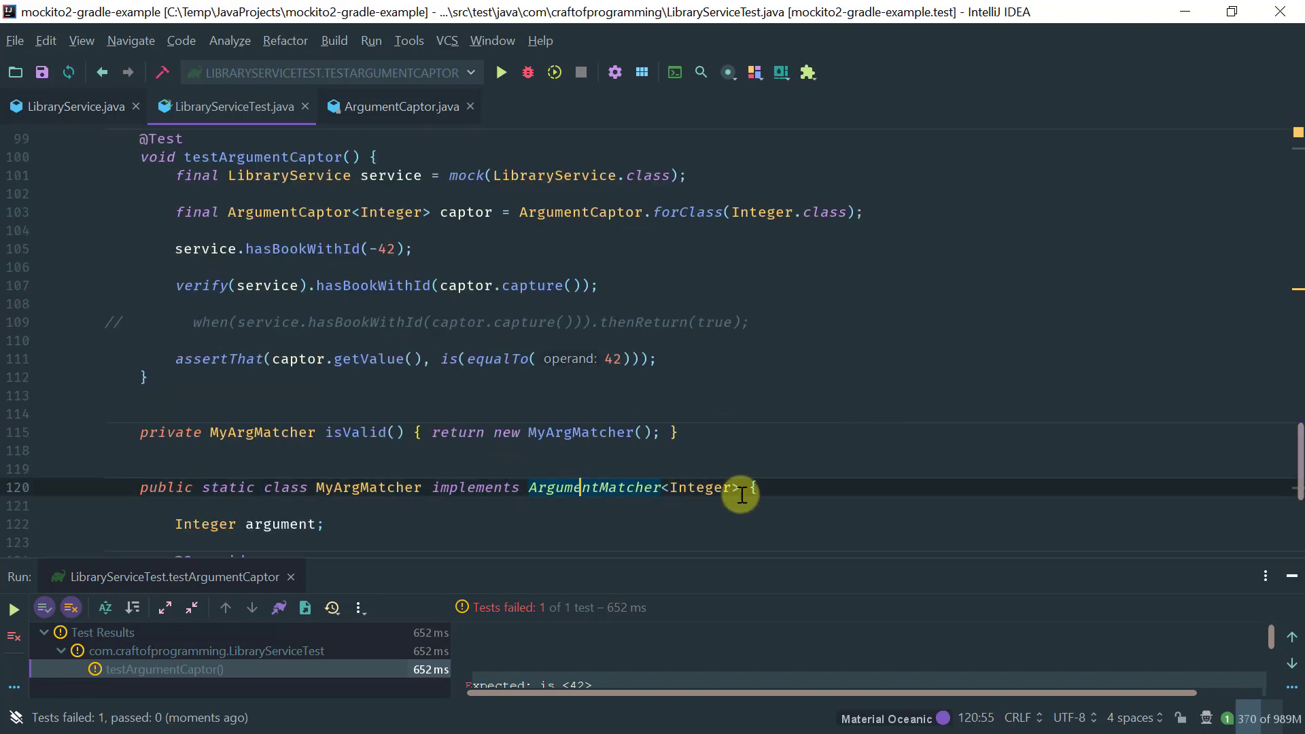
scroll(down, 3)
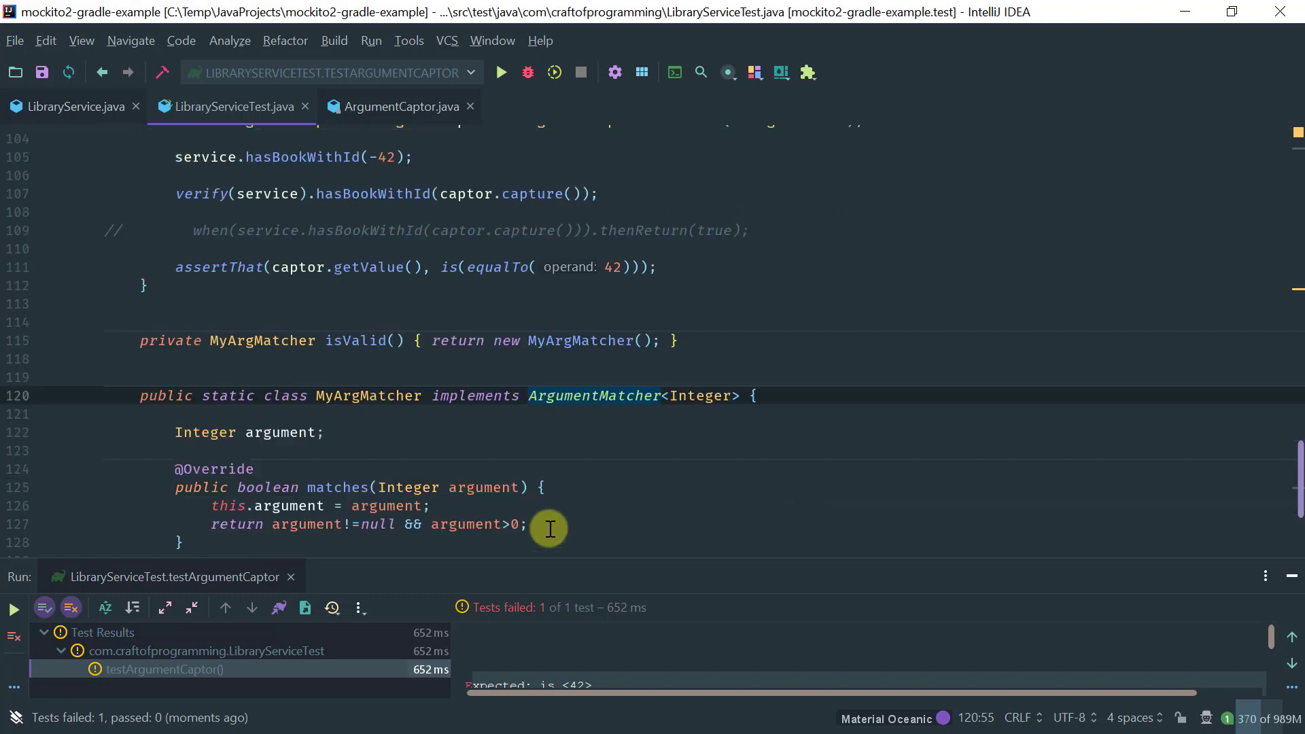
scroll(down, 3)
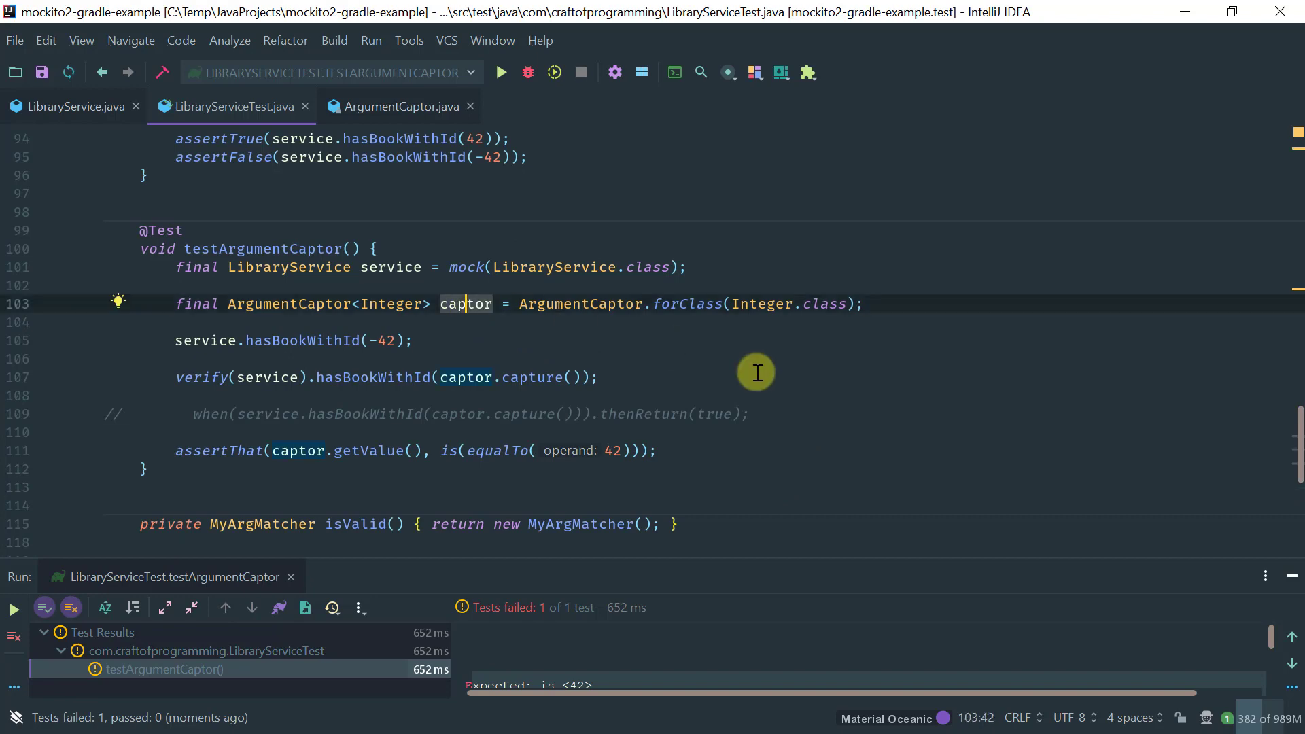
mouse_move(904, 418)
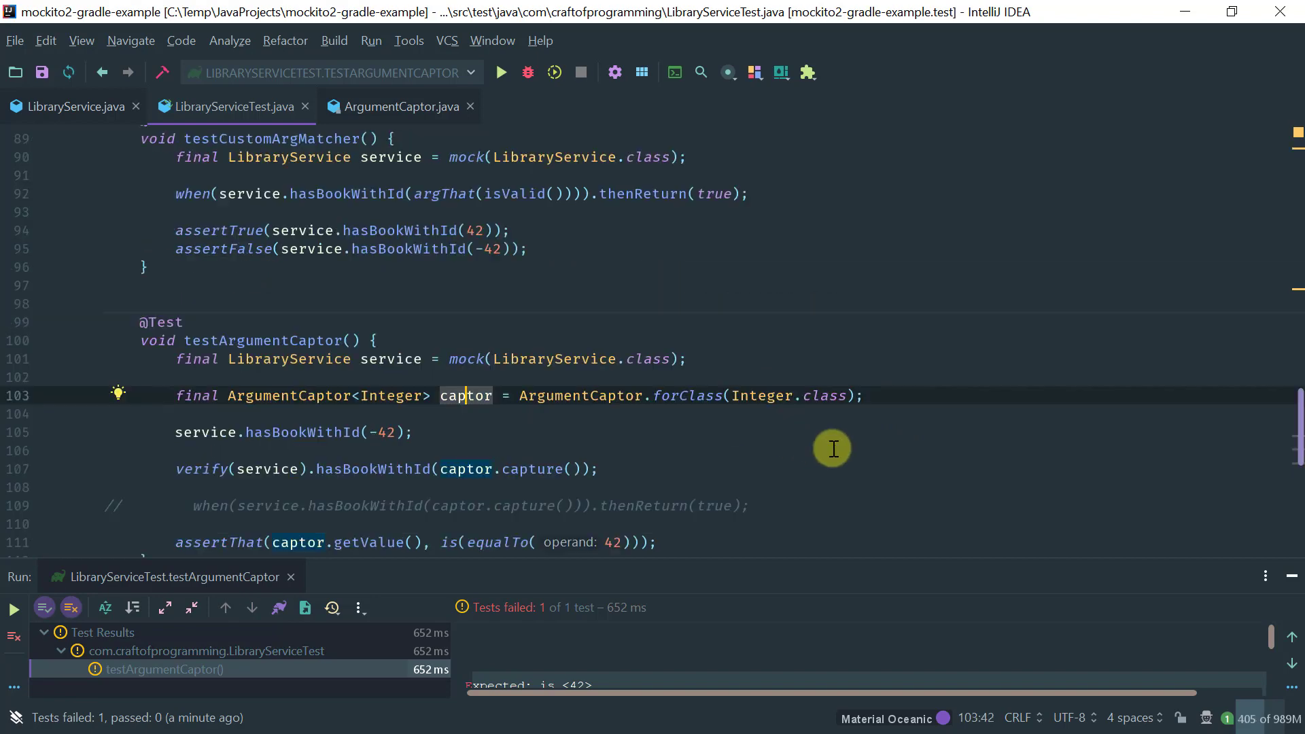
scroll(down, 3)
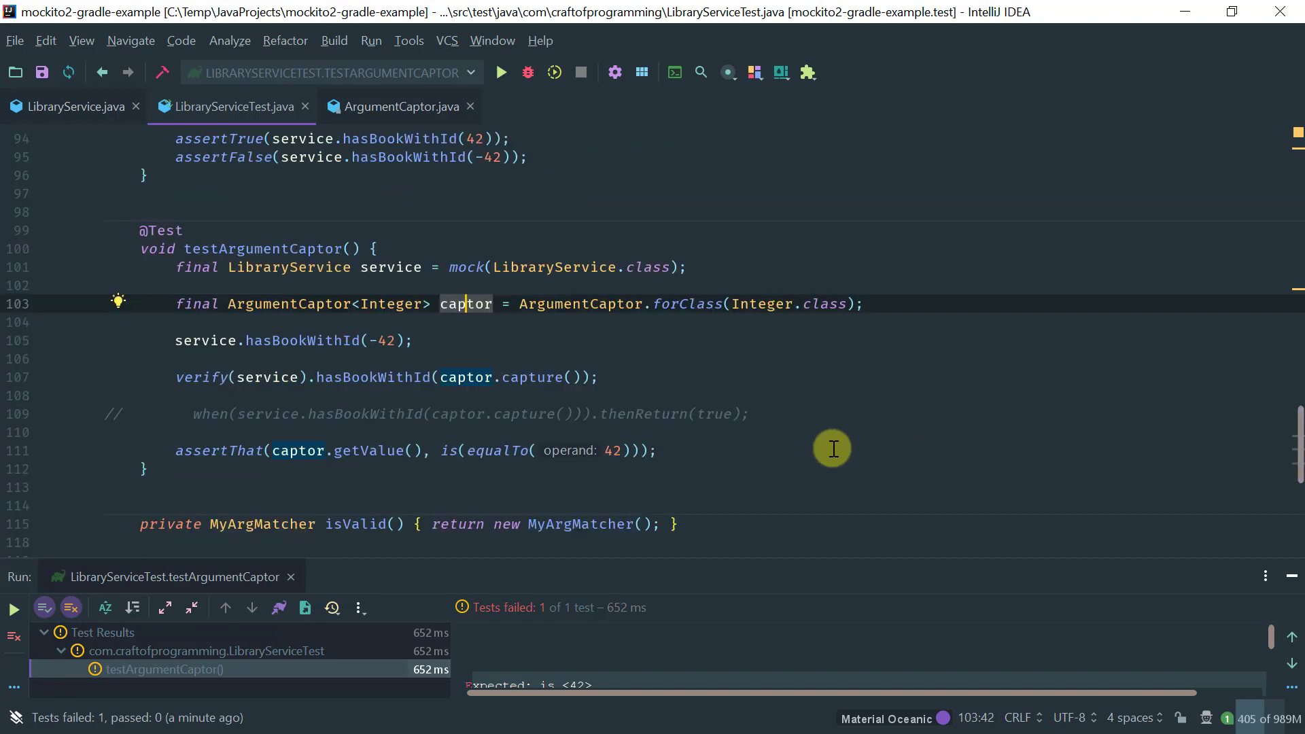